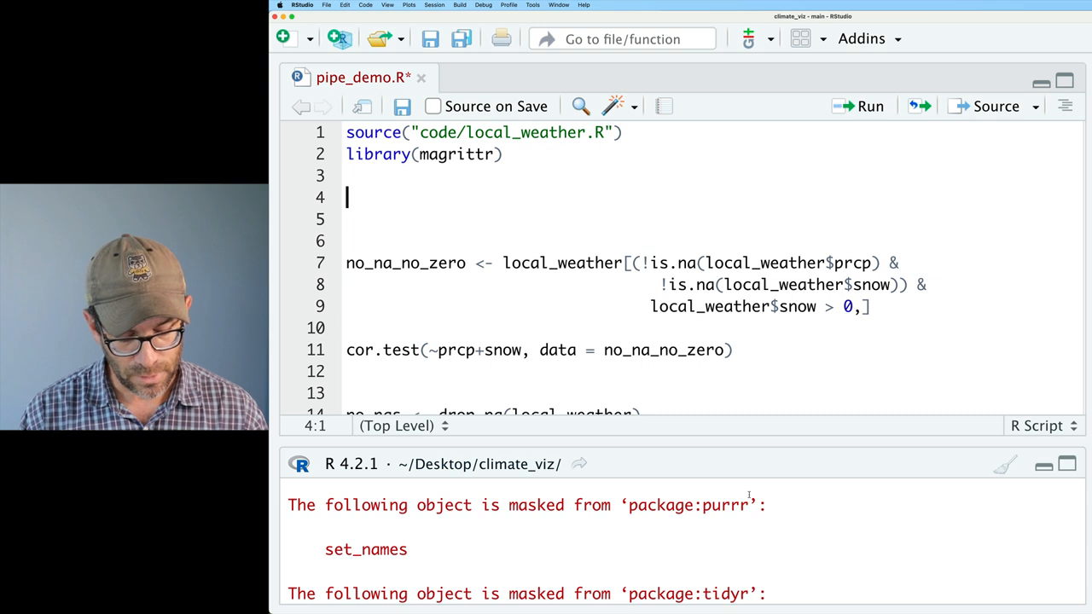
Insert two bare magrittr %>% pipes on line 4 with Cmd+Shift+M.
{"action": "type", "text": "%>%"}
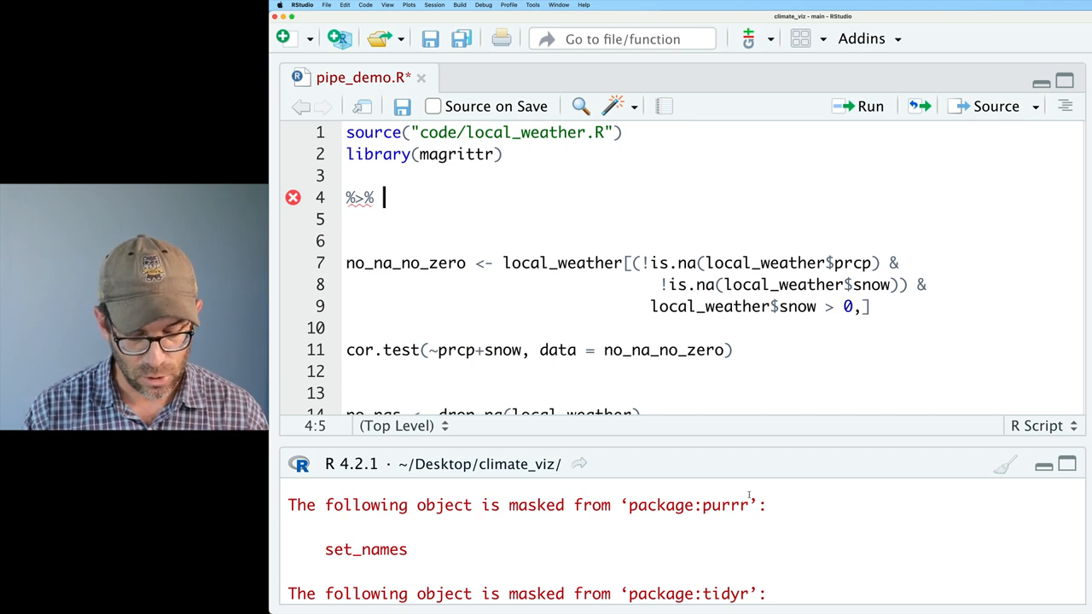
{"action": "type", "text": "%>%"}
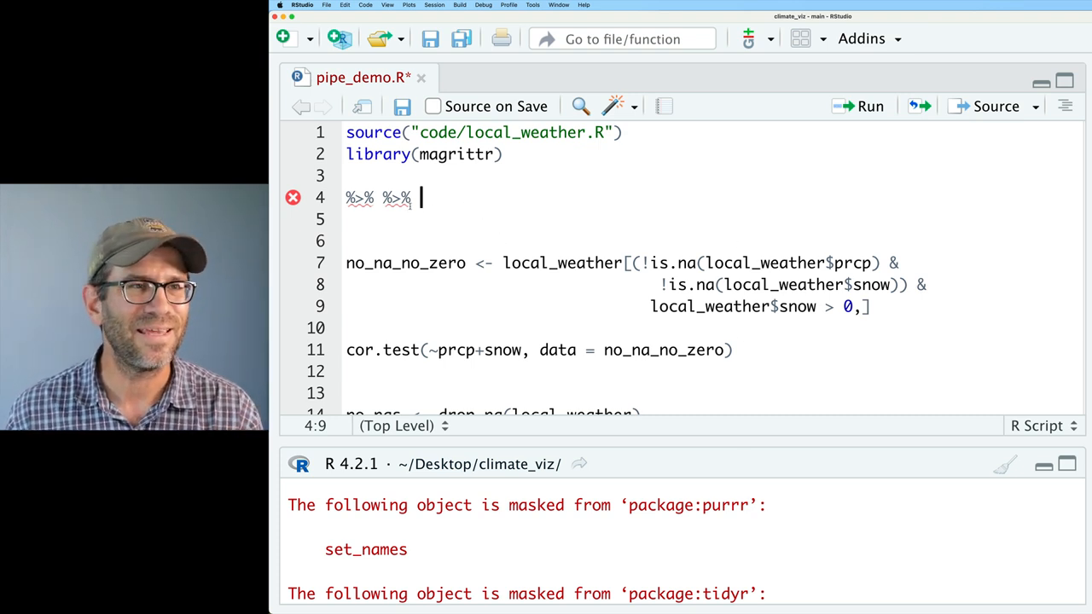
Find Insert Pipe Operator in the Tools > Keyboard Shortcuts Help reference.
{"action": "left_click", "coordinate": [532, 5]}
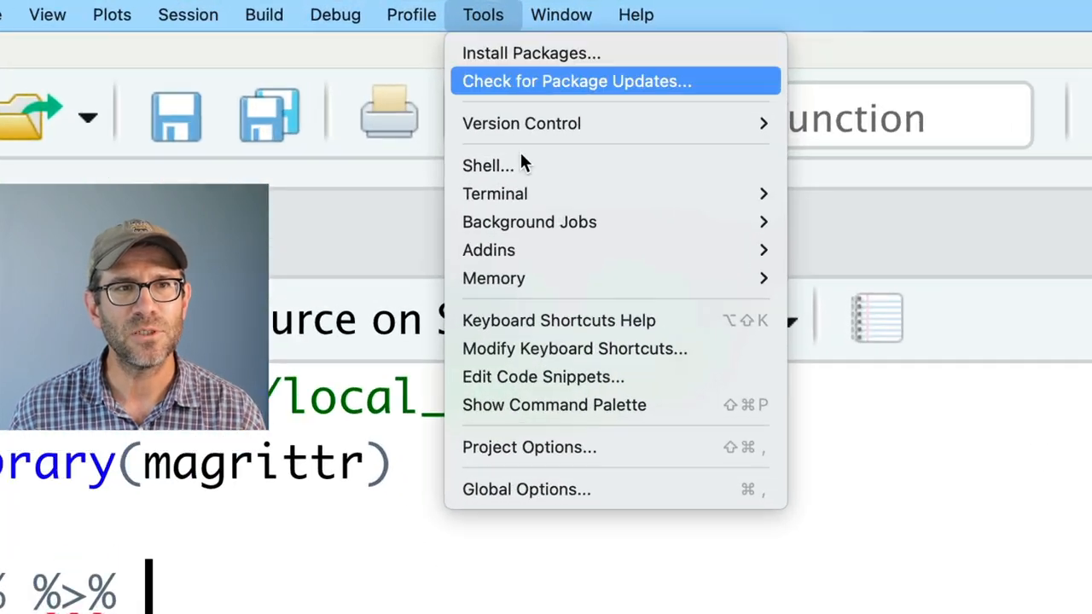
{"action": "mouse_move", "coordinate": [558, 320]}
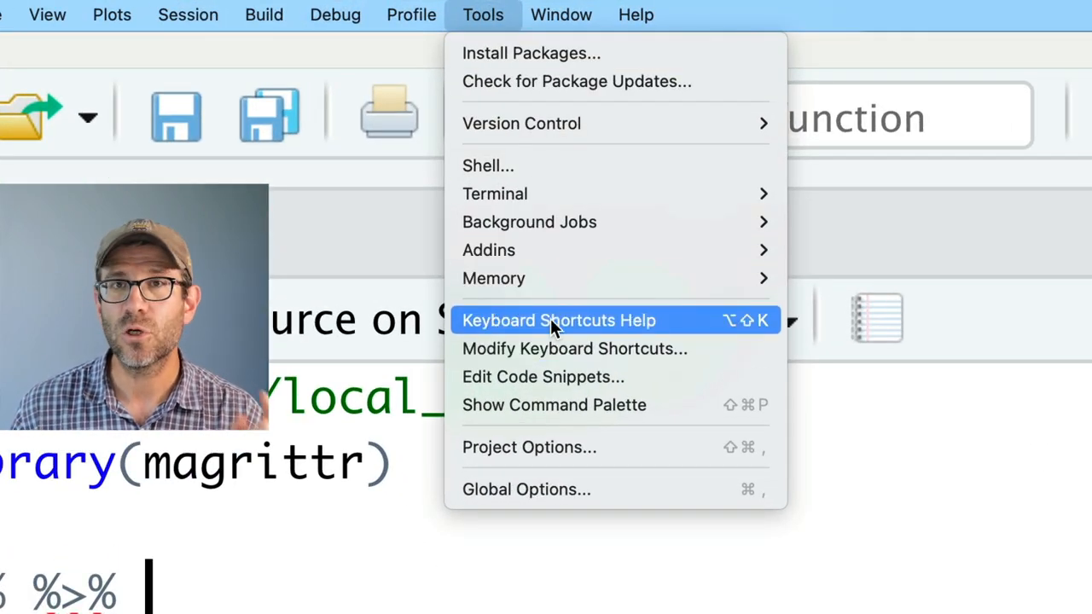
{"action": "left_click", "coordinate": [558, 320]}
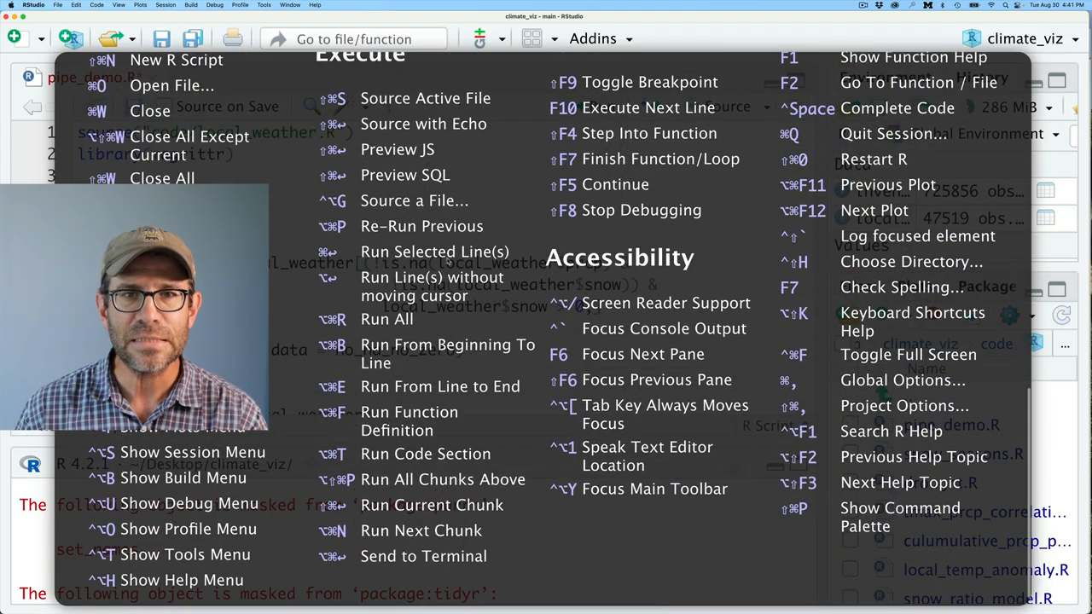
{"action": "left_click", "coordinate": [912, 322]}
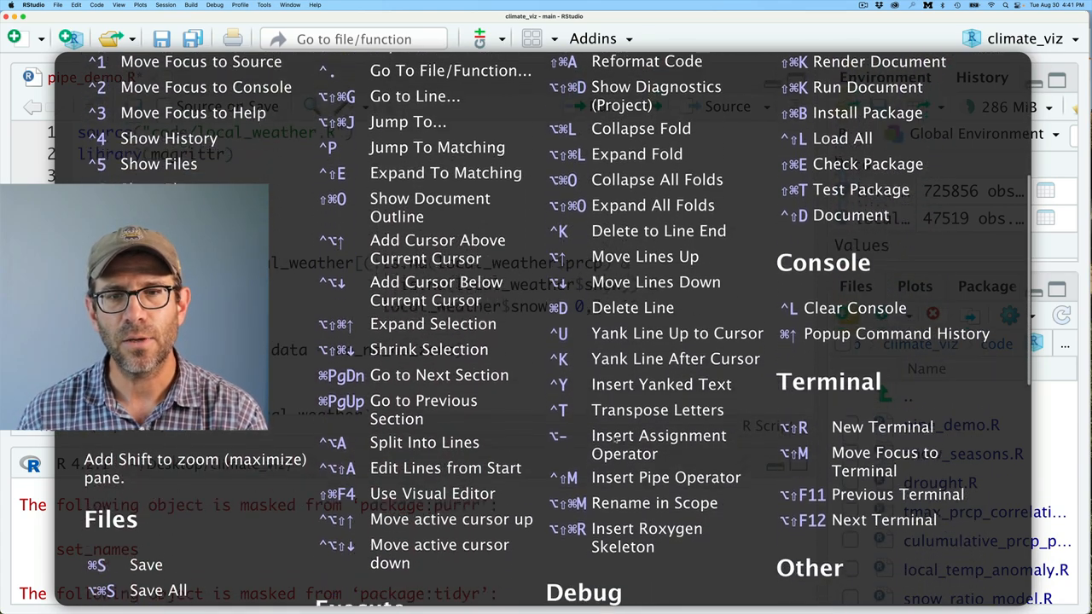
{"action": "scroll", "scroll_direction": "down", "scroll_amount": 3}
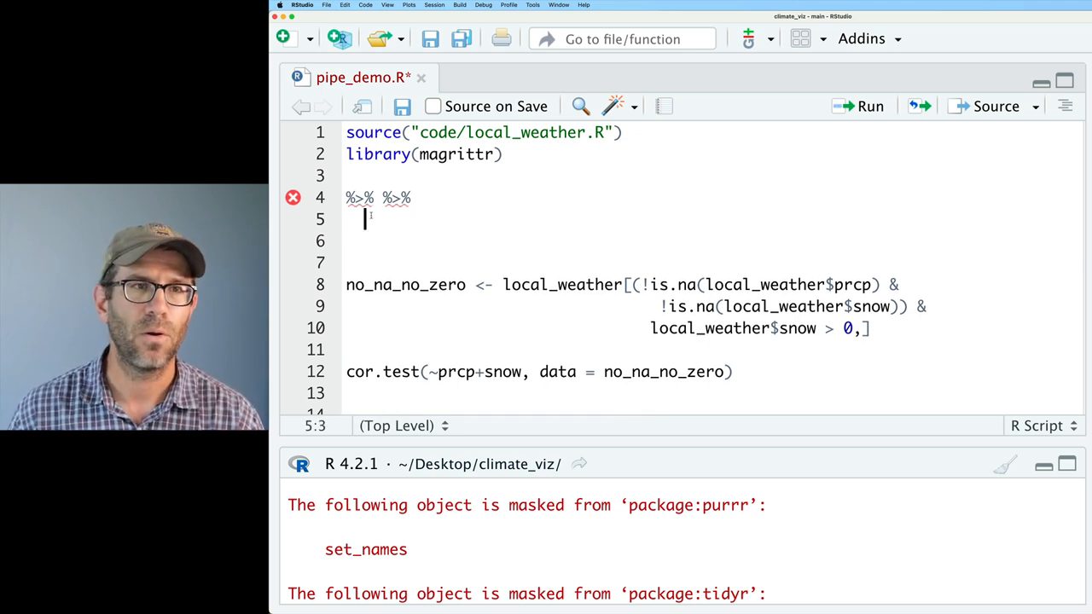
Enable 'Use native pipe operator, |>' under Global Options > Code.
{"action": "left_click", "coordinate": [302, 5]}
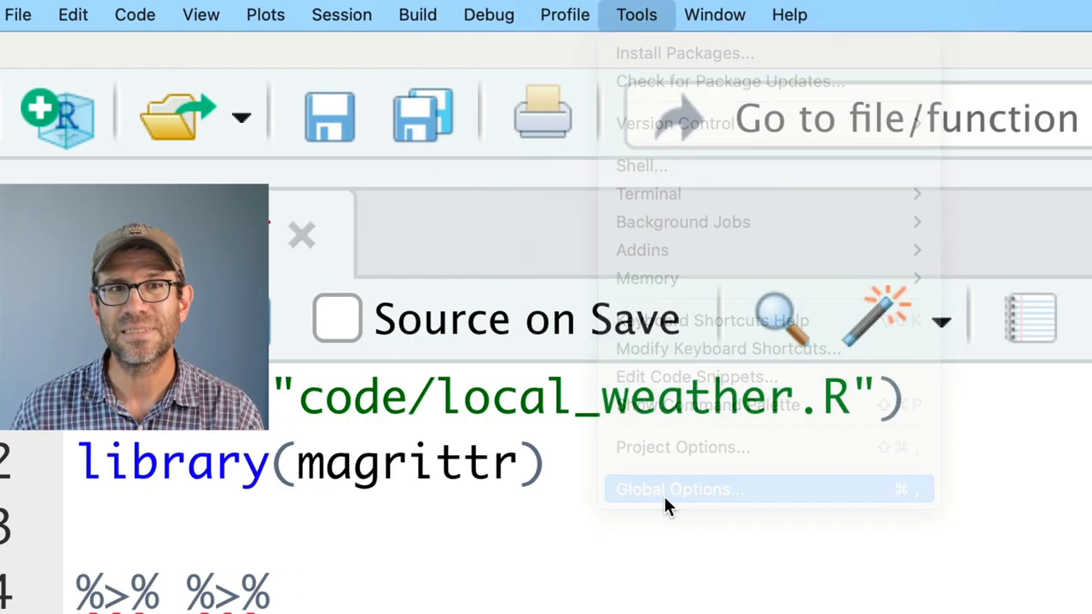
{"action": "left_click", "coordinate": [679, 489]}
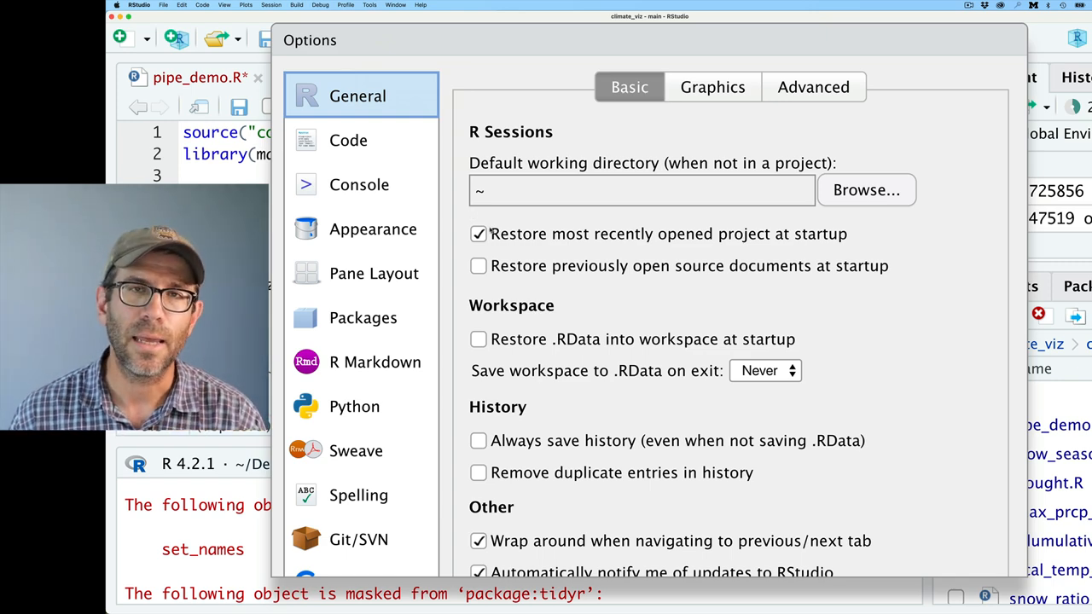
{"action": "left_click", "coordinate": [348, 140]}
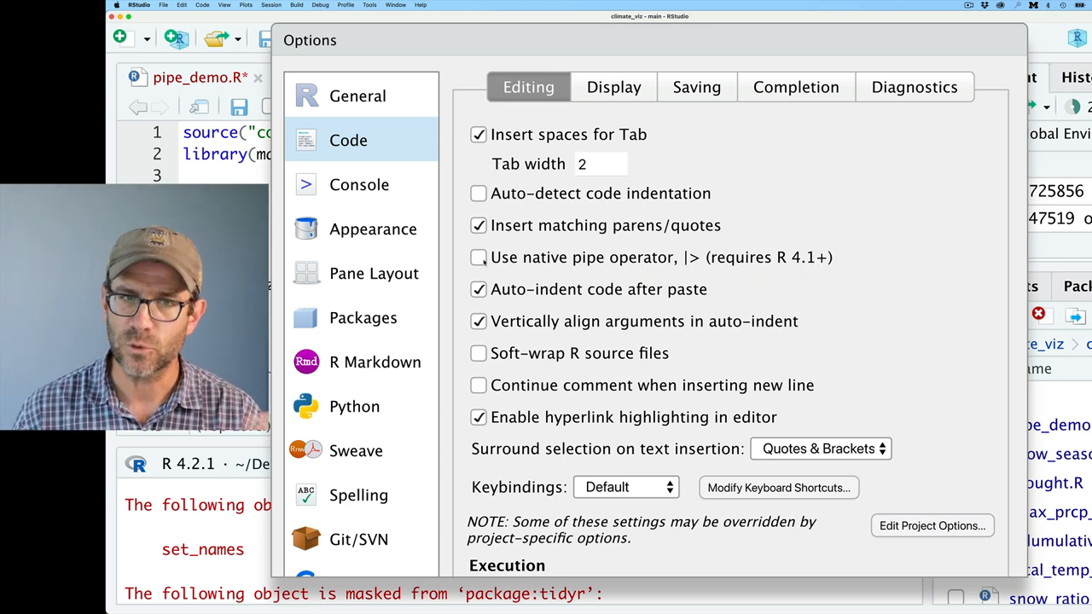
{"action": "left_click", "coordinate": [477, 257]}
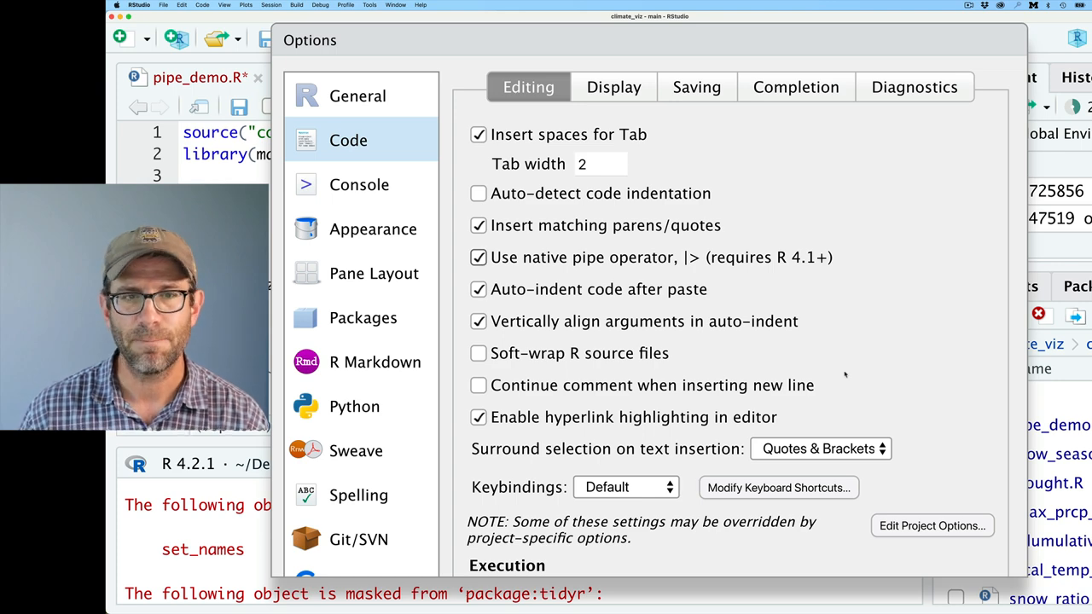
{"action": "scroll", "scroll_direction": "down", "scroll_amount": 3}
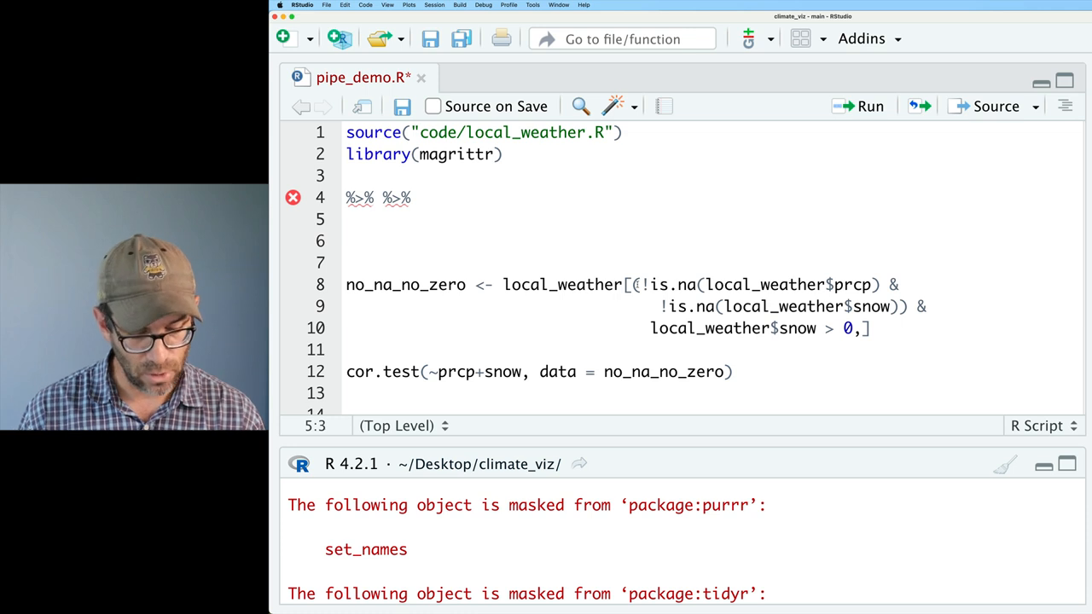
Insert two native |> pipes on line 5, then type %>% manually.
{"action": "type", "text": "|>"}
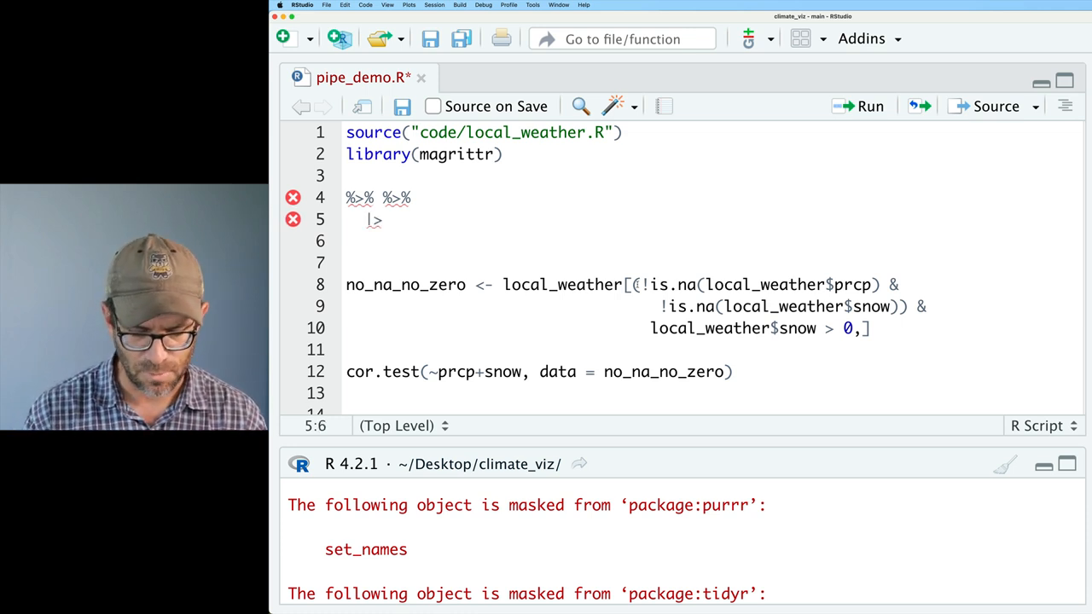
{"action": "type", "text": "|>"}
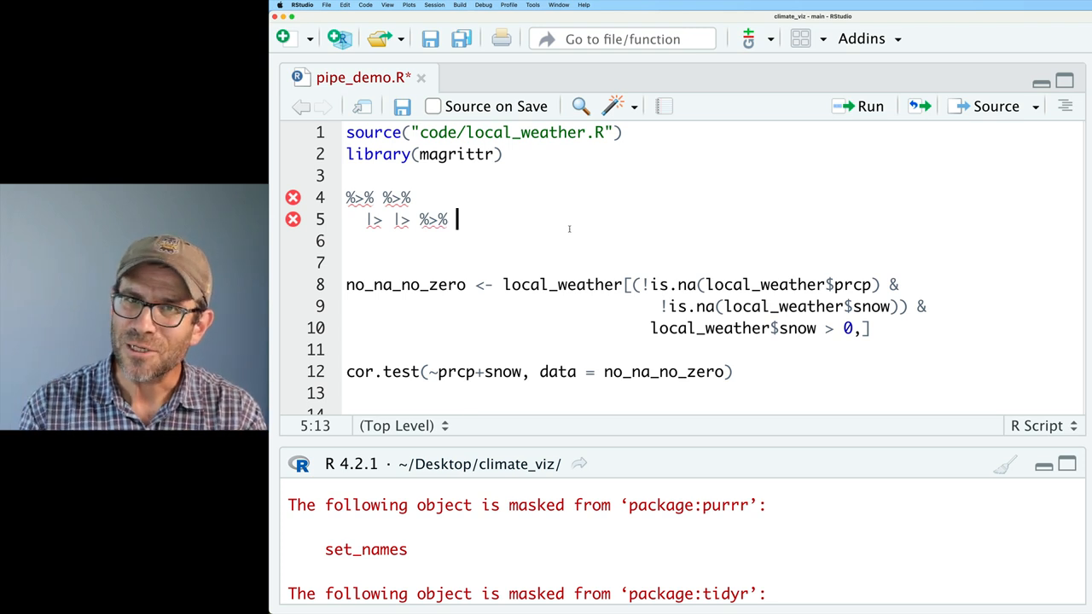
{"action": "type", "text": "%"}
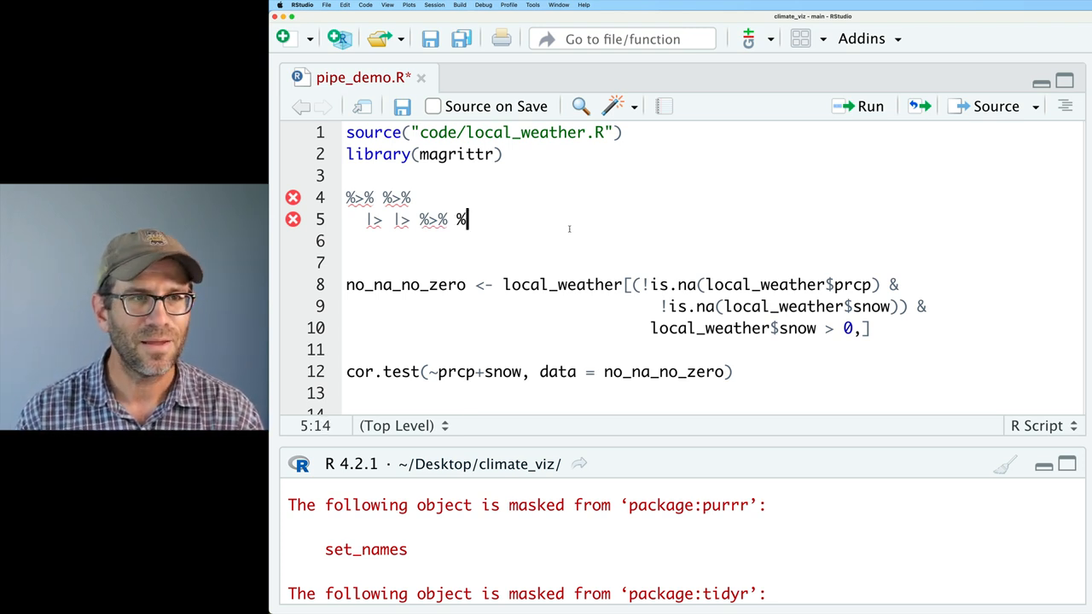
{"action": "type", "text": ">%"}
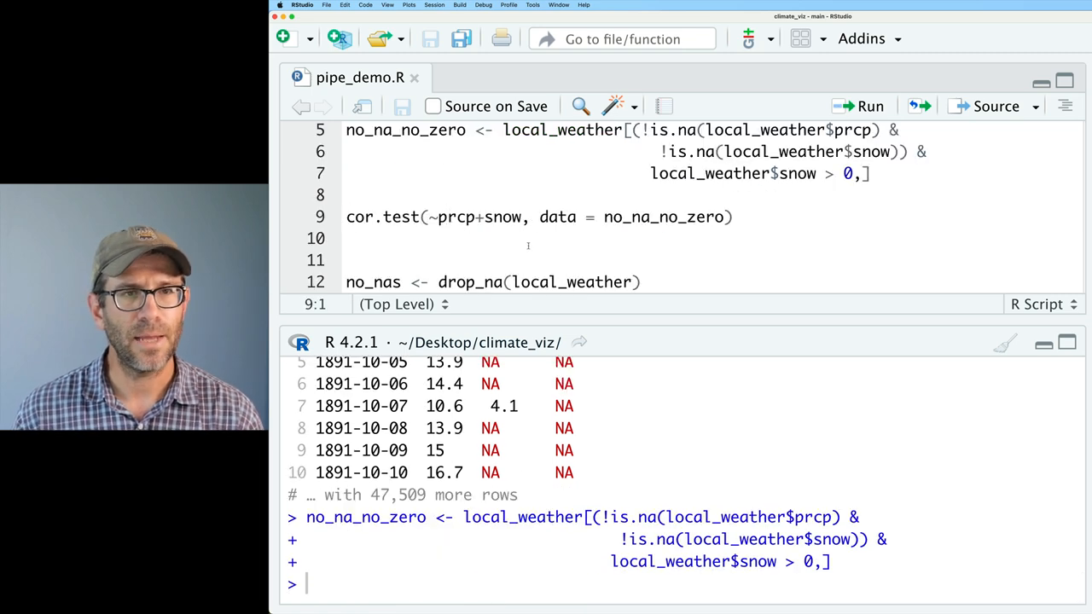
Run cor.test on no_na_no_zero, showing a precipitation–snow correlation near 0.64.
{"action": "double_click", "coordinate": [664, 217]}
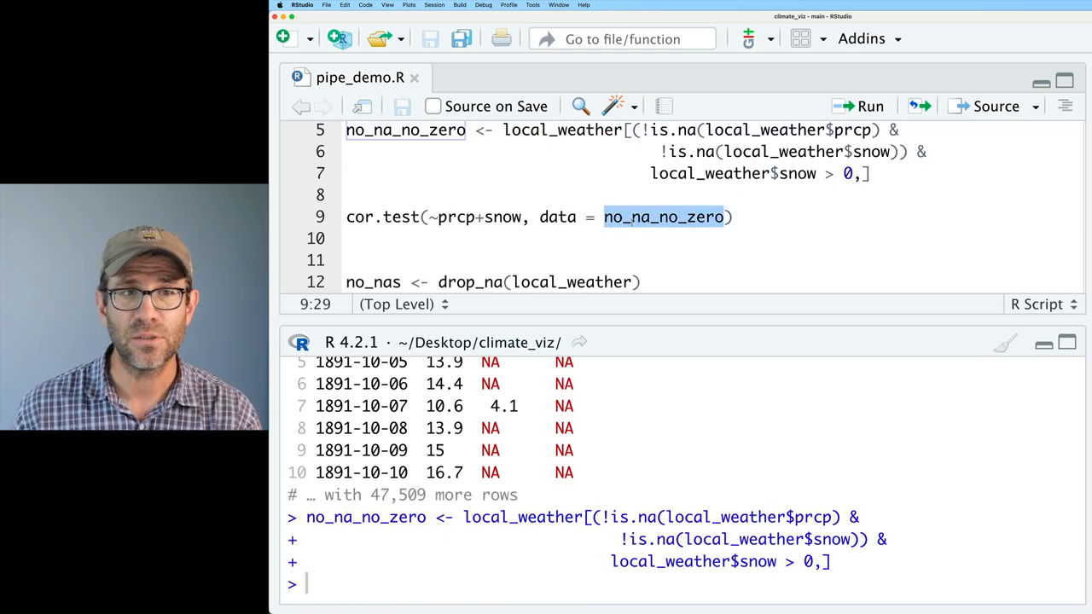
{"action": "left_click", "coordinate": [382, 217]}
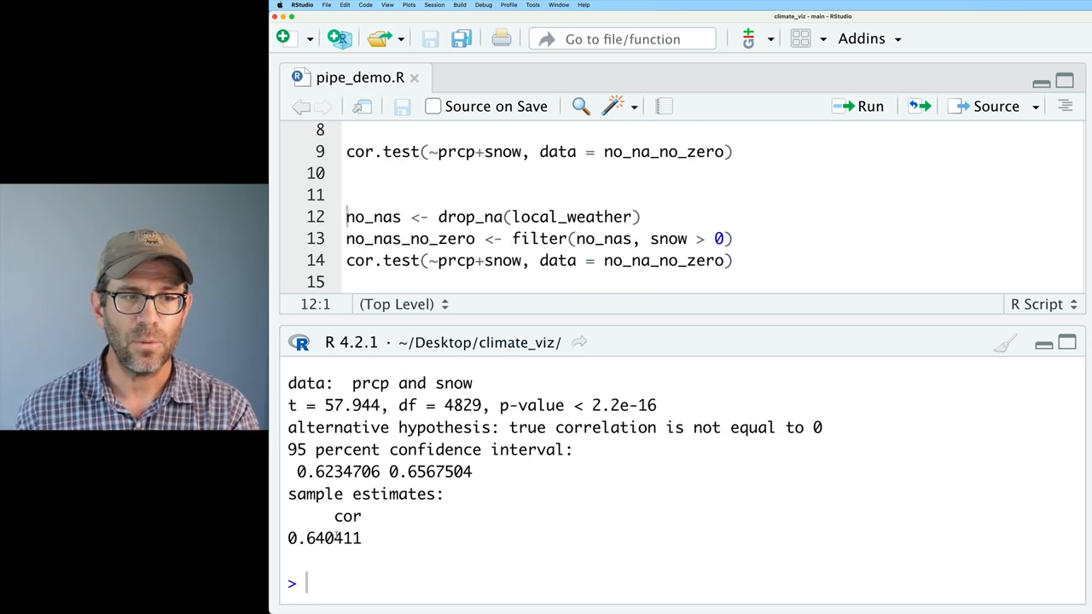
Select and run the drop_na and filter lines 12–14.
{"action": "double_click", "coordinate": [323, 538]}
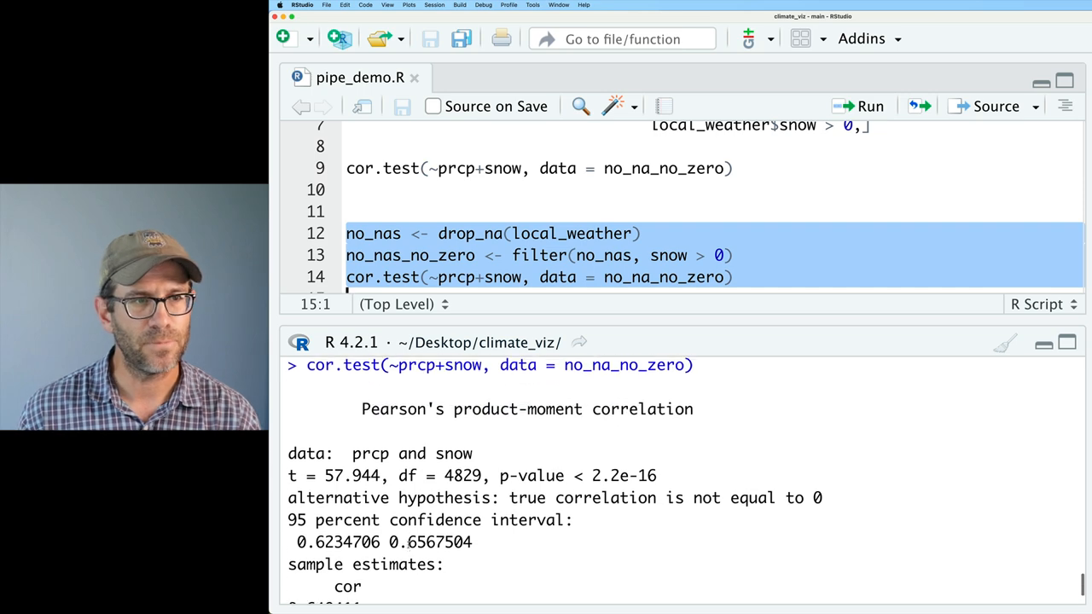
{"action": "left_click", "coordinate": [871, 106]}
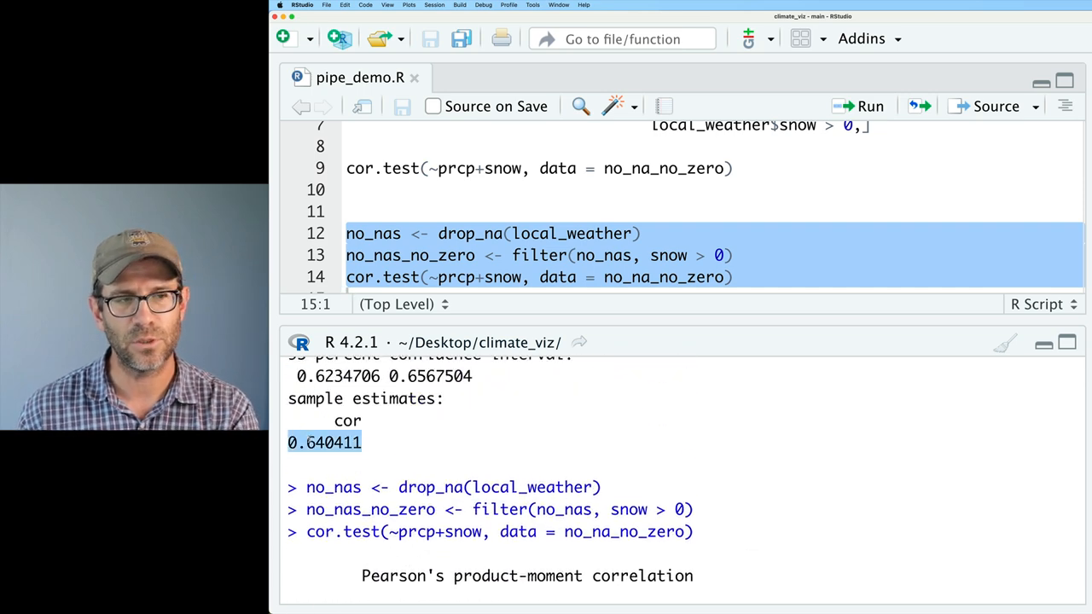
{"action": "left_click", "coordinate": [870, 106]}
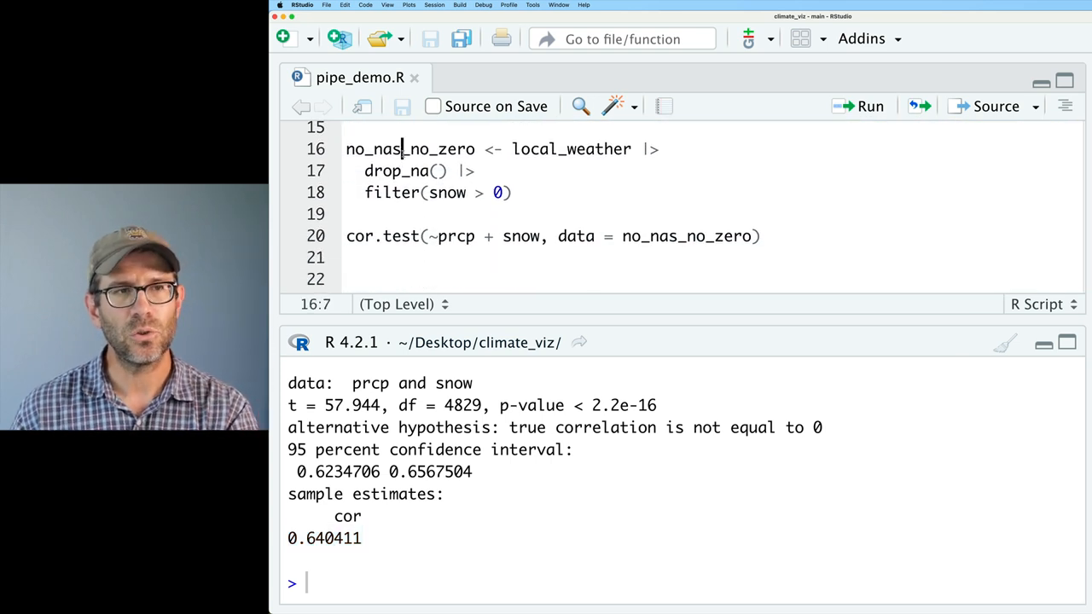
Pipe local_weather into cor.test(~prcp + snow, data = _) and drop the no_nas_no_zero assignment.
{"action": "left_click_drag", "start_coordinate": [347, 149], "coordinate": [346, 260]}
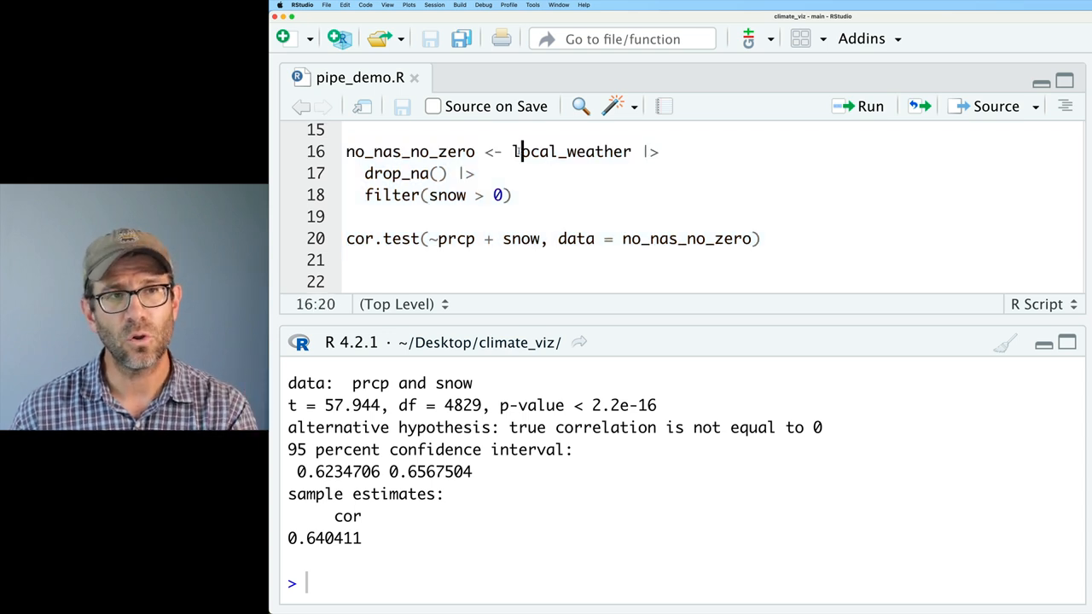
{"action": "double_click", "coordinate": [397, 173]}
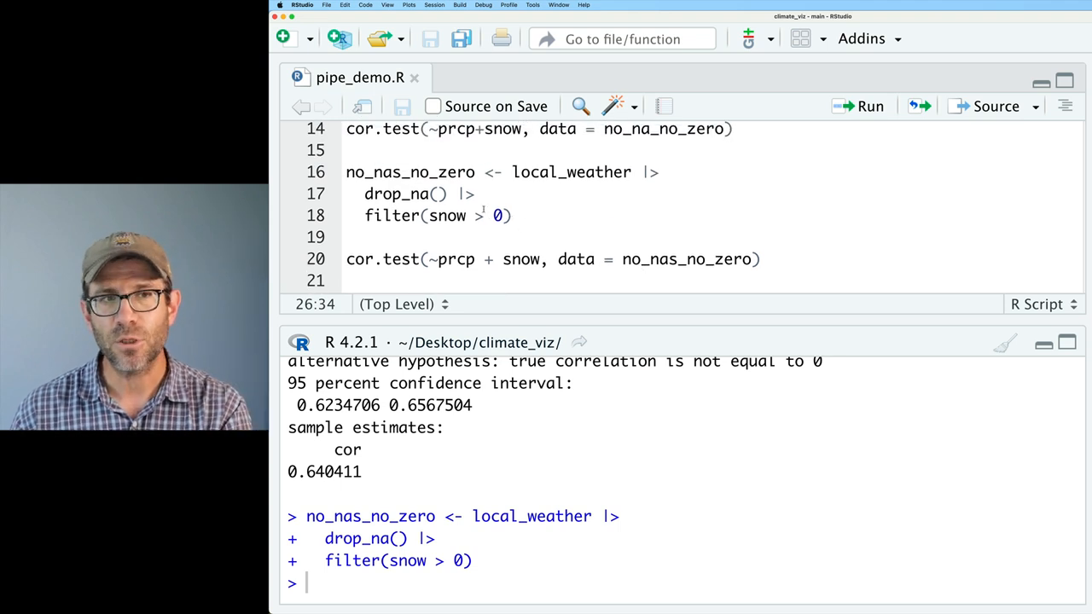
{"action": "double_click", "coordinate": [411, 172]}
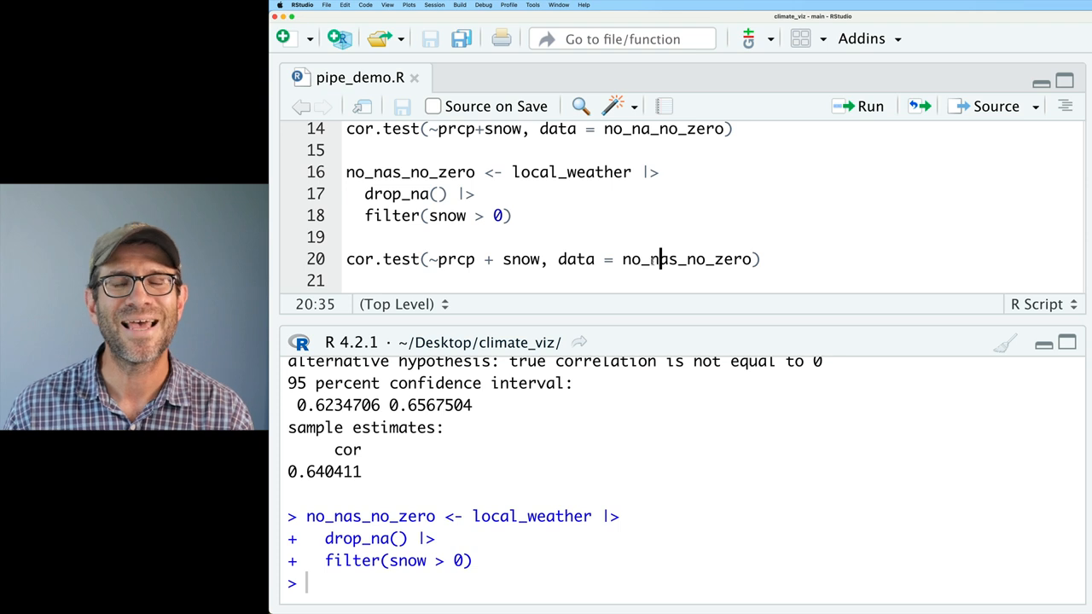
{"action": "double_click", "coordinate": [687, 259]}
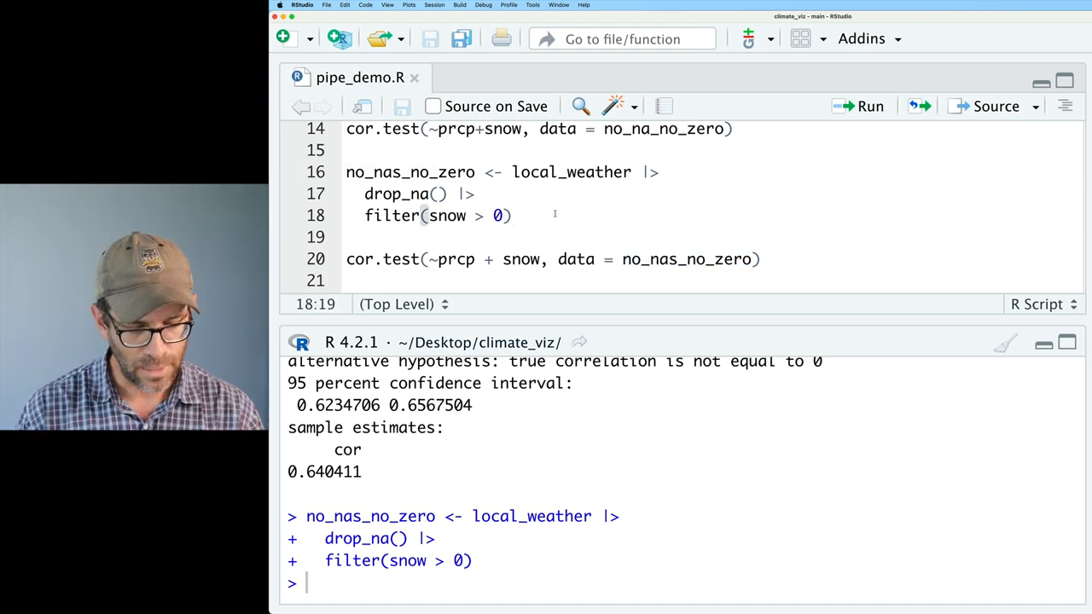
{"action": "type", "text": "|>"}
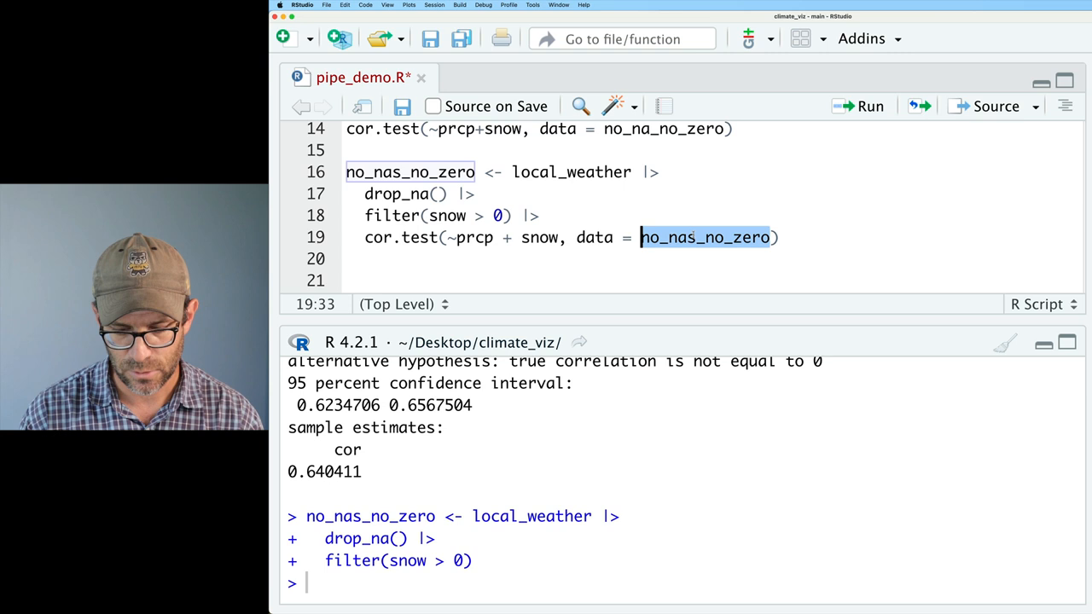
{"action": "type", "text": "_"}
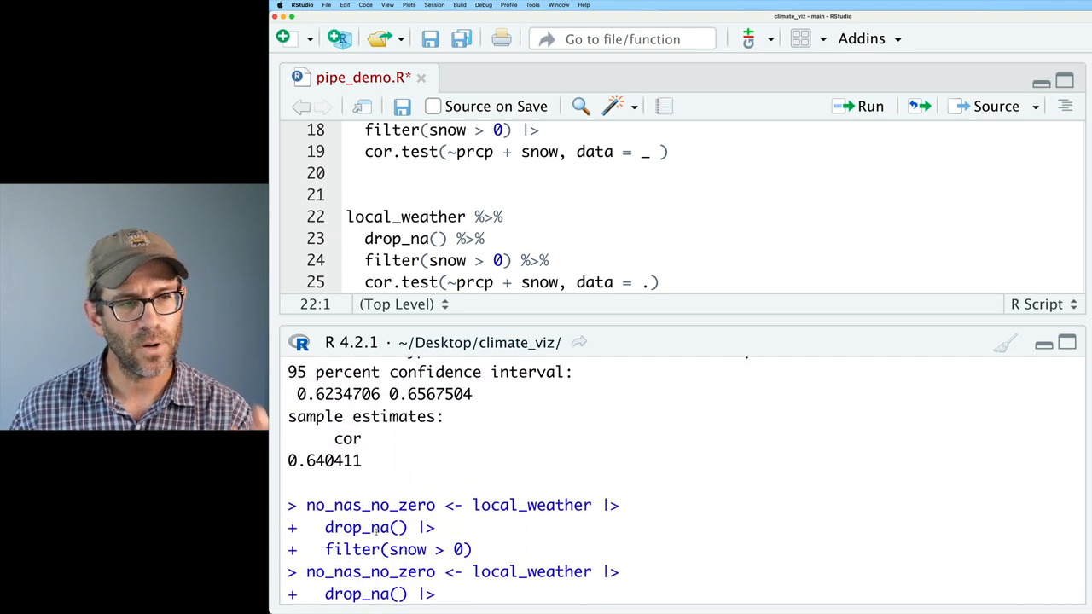
{"action": "double_click", "coordinate": [324, 460]}
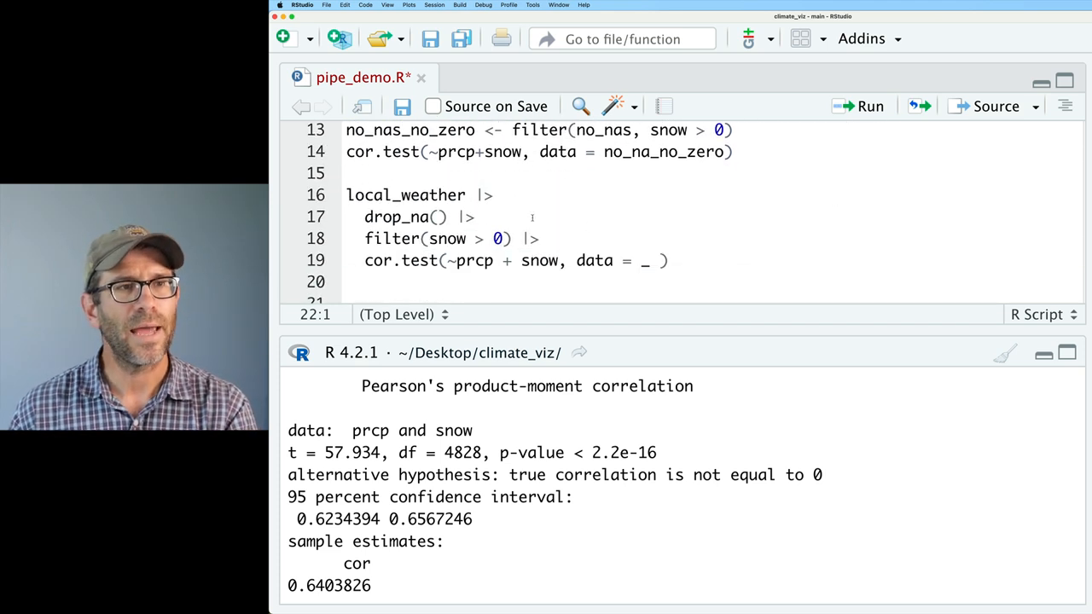
Add prcp, snow to both drop_na() calls and rerun the correlation.
{"action": "left_click", "coordinate": [438, 216]}
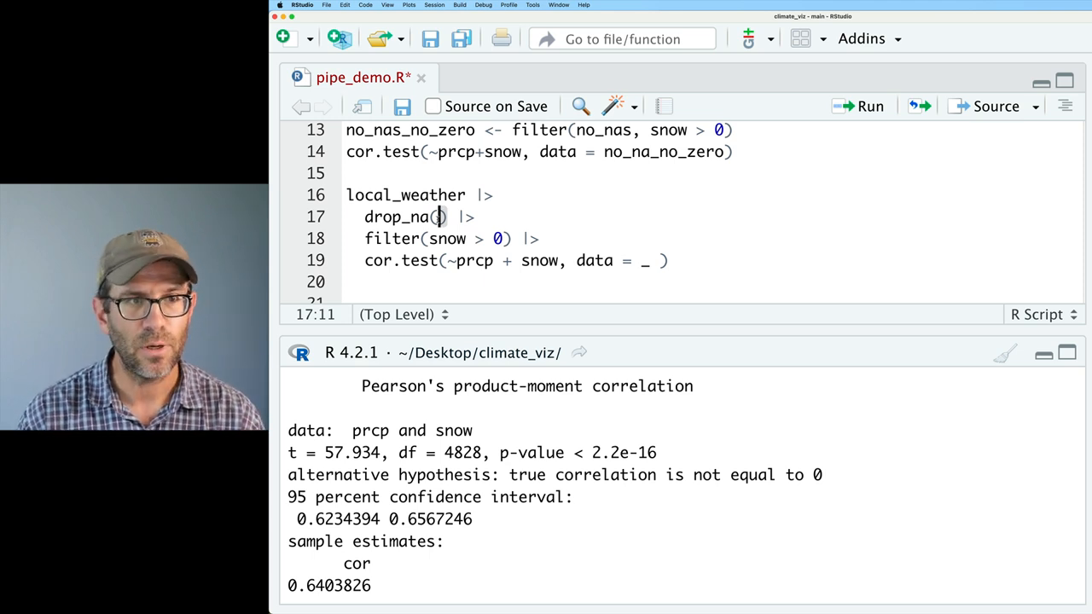
{"action": "type", "text": "prcp, snow"}
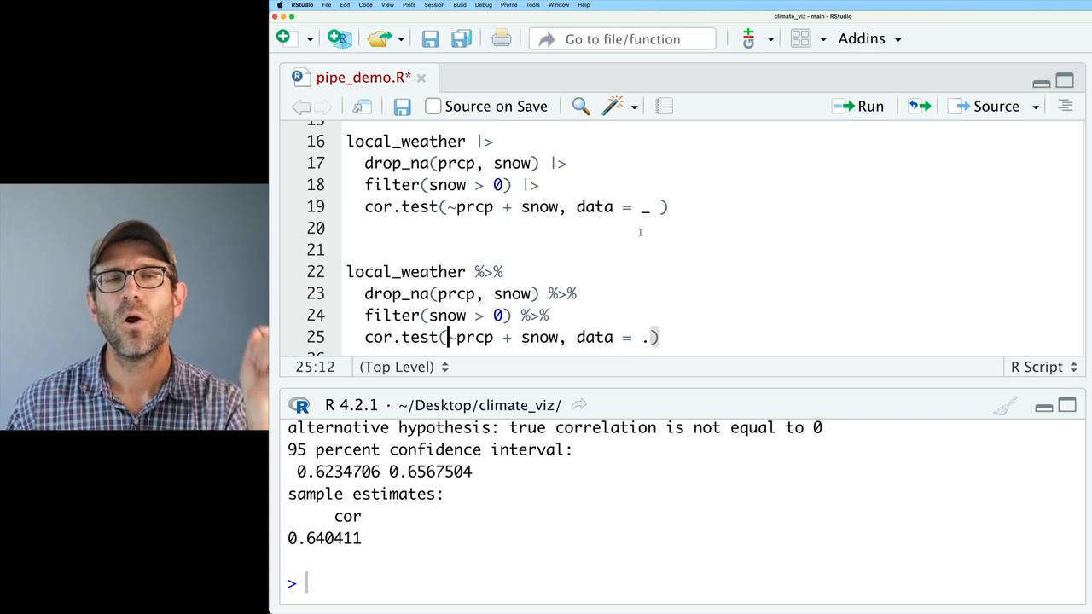
{"action": "left_click", "coordinate": [644, 205]}
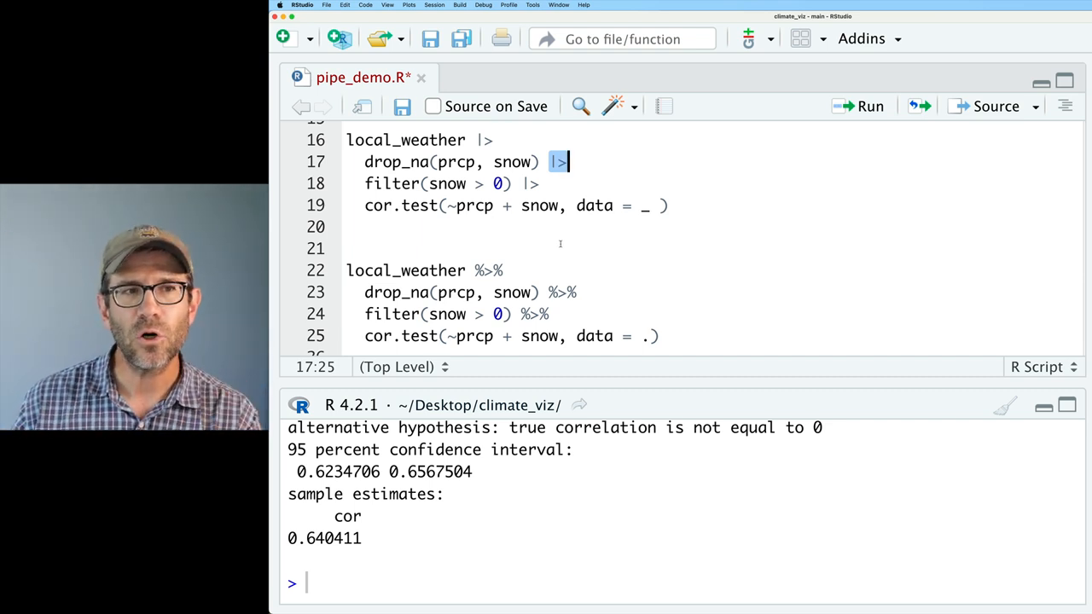
{"action": "mouse_move", "coordinate": [580, 292]}
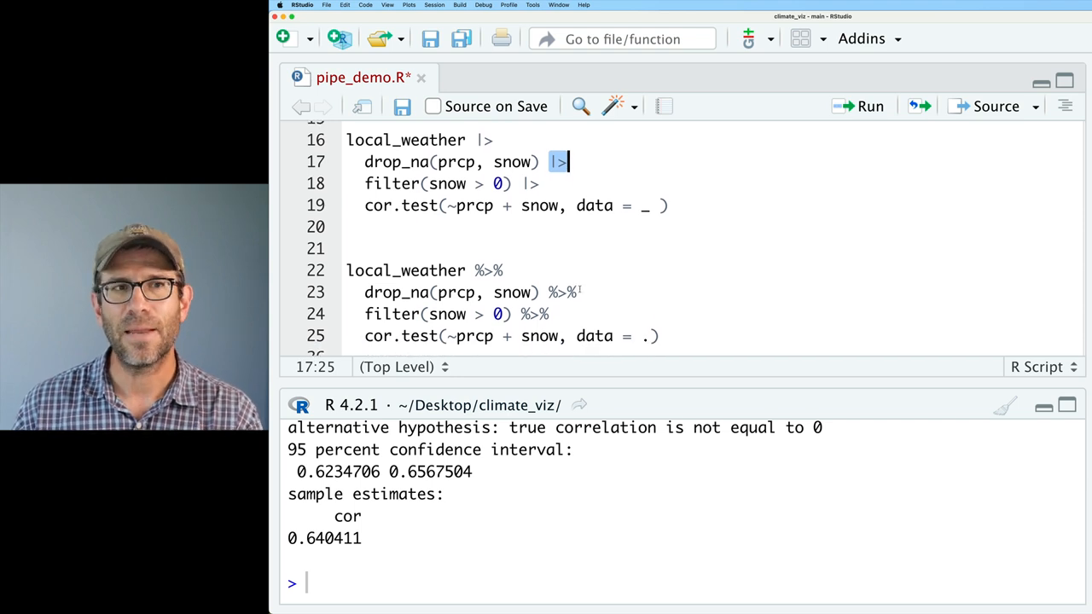
{"action": "scroll", "scroll_direction": "down", "scroll_amount": 3}
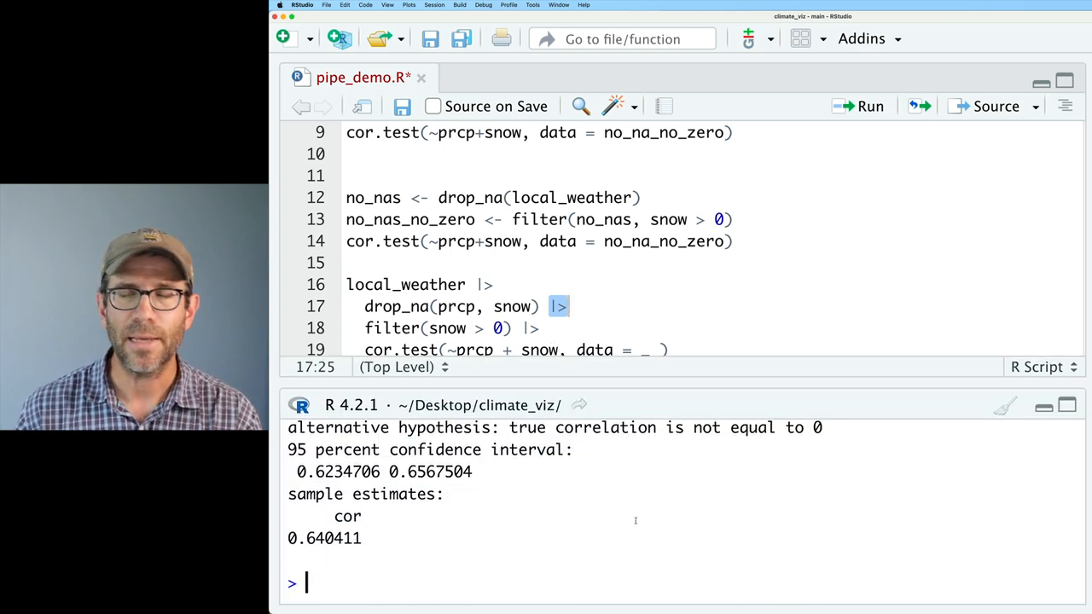
Run install.packages("bench") and renv::snapshot() in the console.
{"action": "scroll", "scroll_direction": "down", "scroll_amount": 3}
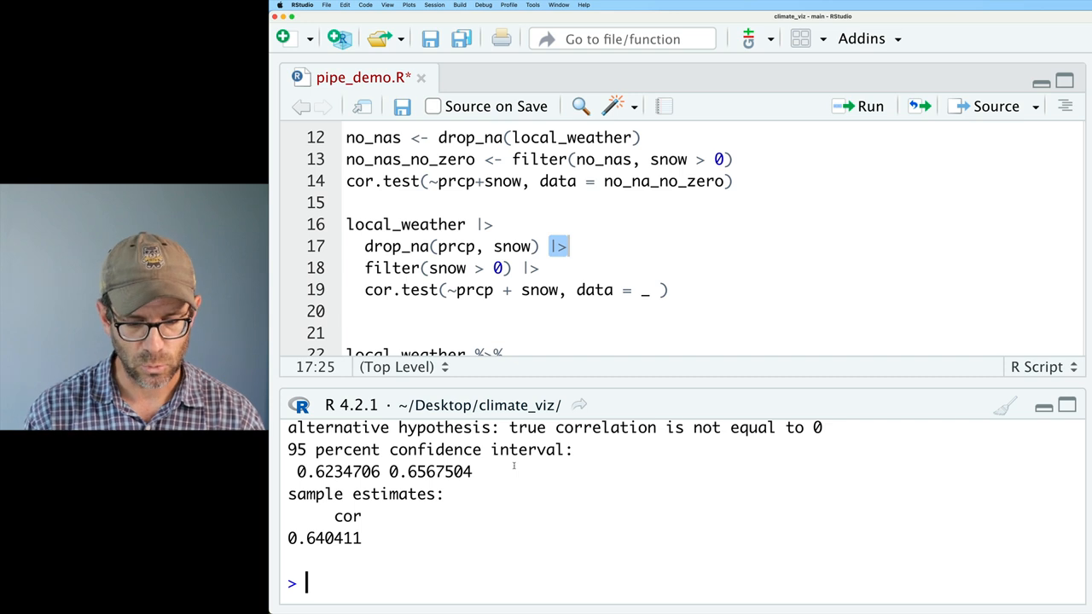
{"action": "type", "text": "install.packages(\"bench"}
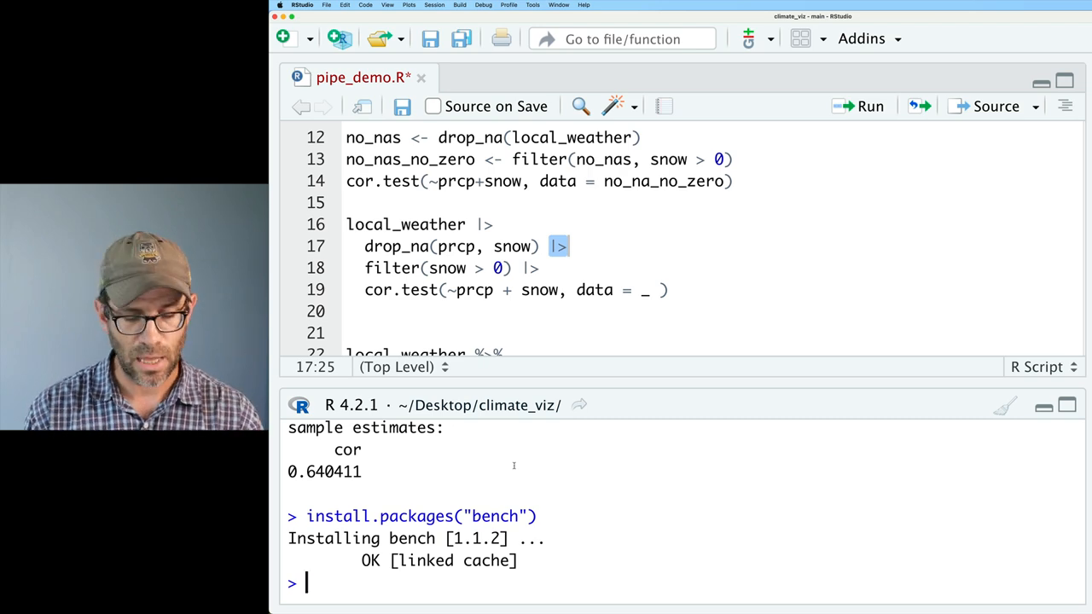
{"action": "type", "text": "renv::snapshot("}
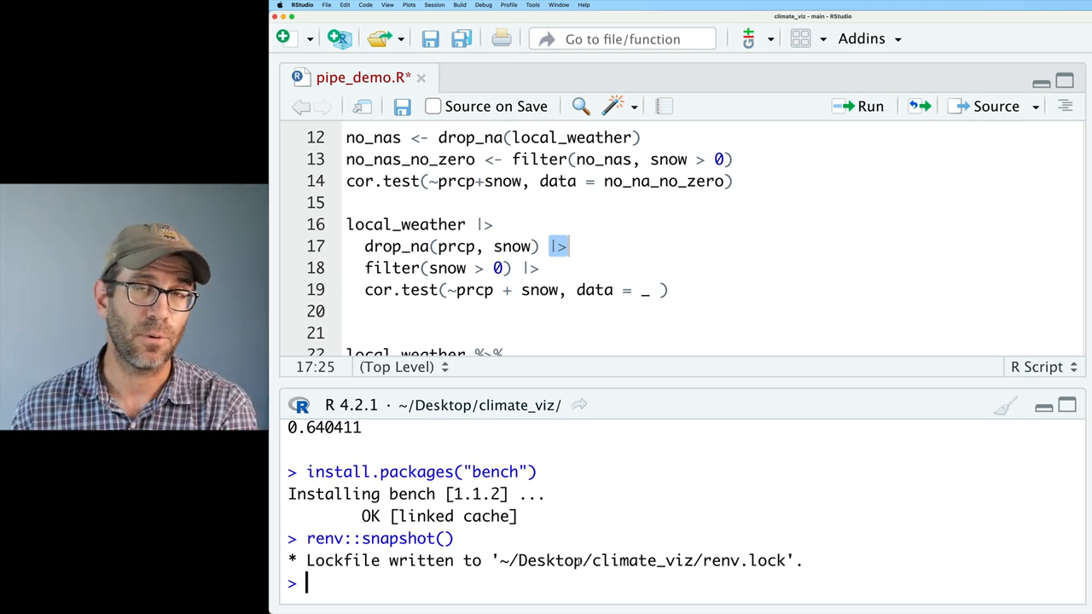
{"action": "mouse_move", "coordinate": [610, 396]}
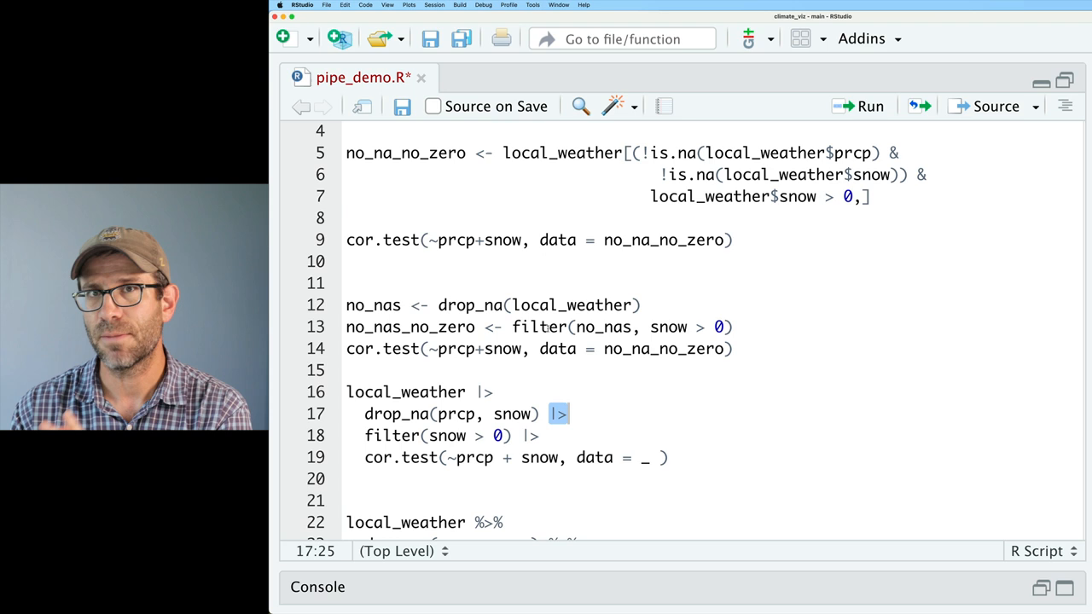
Wrap both chains in bench::mark(), labelled dplyr_base and dplyr_magrittr.
{"action": "scroll", "scroll_direction": "down", "scroll_amount": 3}
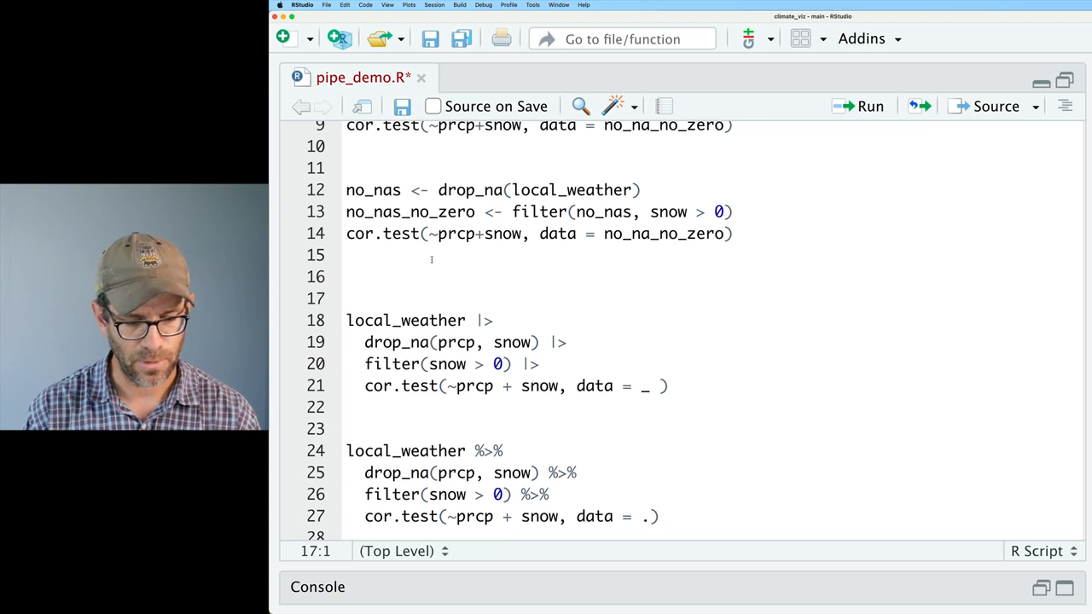
{"action": "type", "text": "bench"}
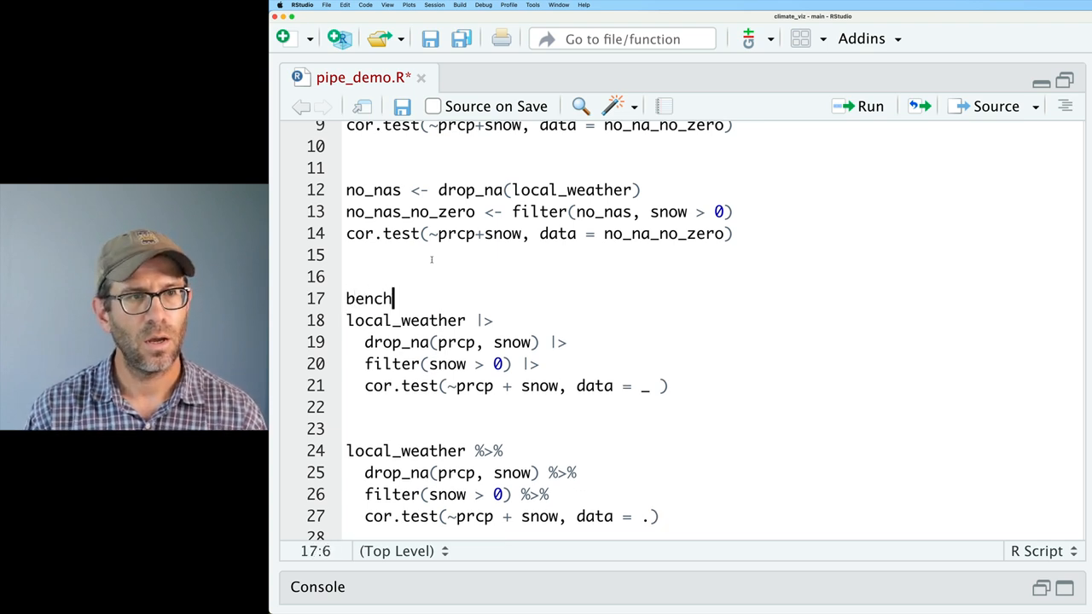
{"action": "type", "text": "::mark("}
{"action": "left_click", "coordinate": [514, 386]}
{"action": "type", "text": ","}
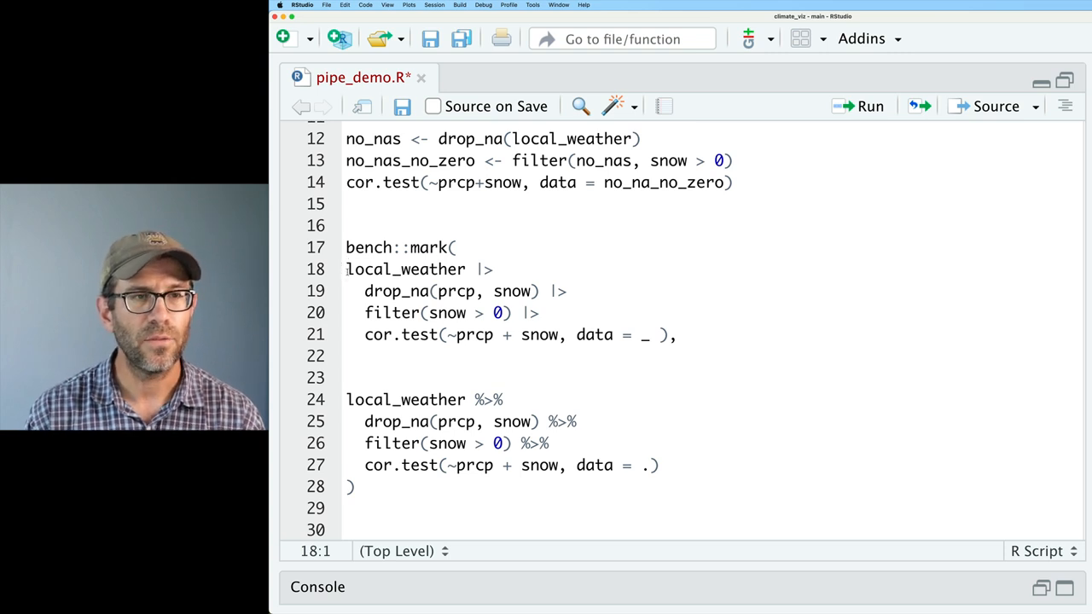
{"action": "type", "text": "dplyr_base"}
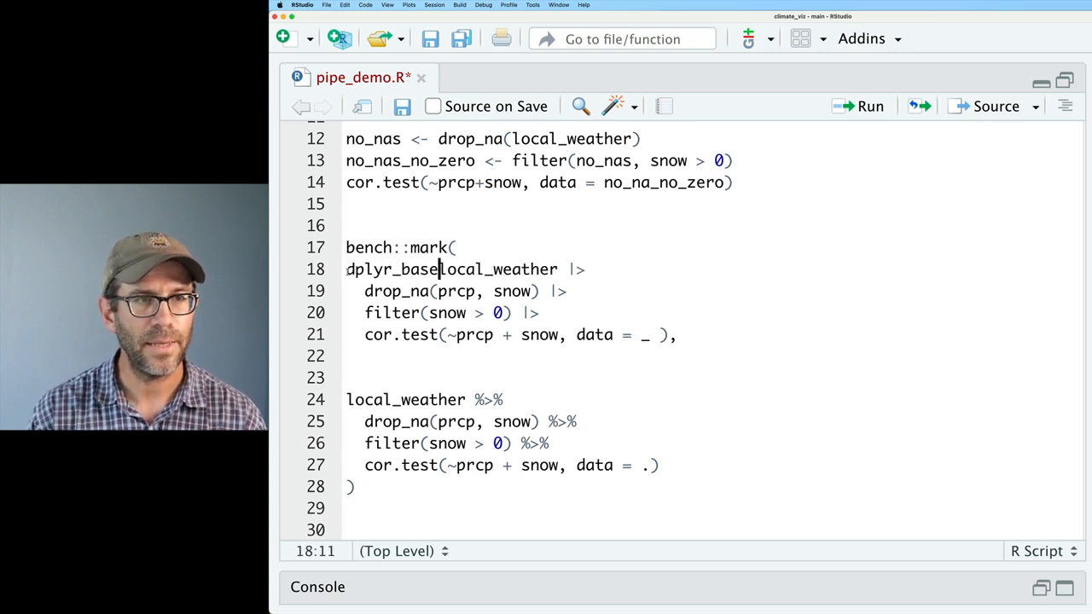
{"action": "type", "text": "="}
{"action": "left_click", "coordinate": [450, 400]}
{"action": "type", "text": "dplyr"}
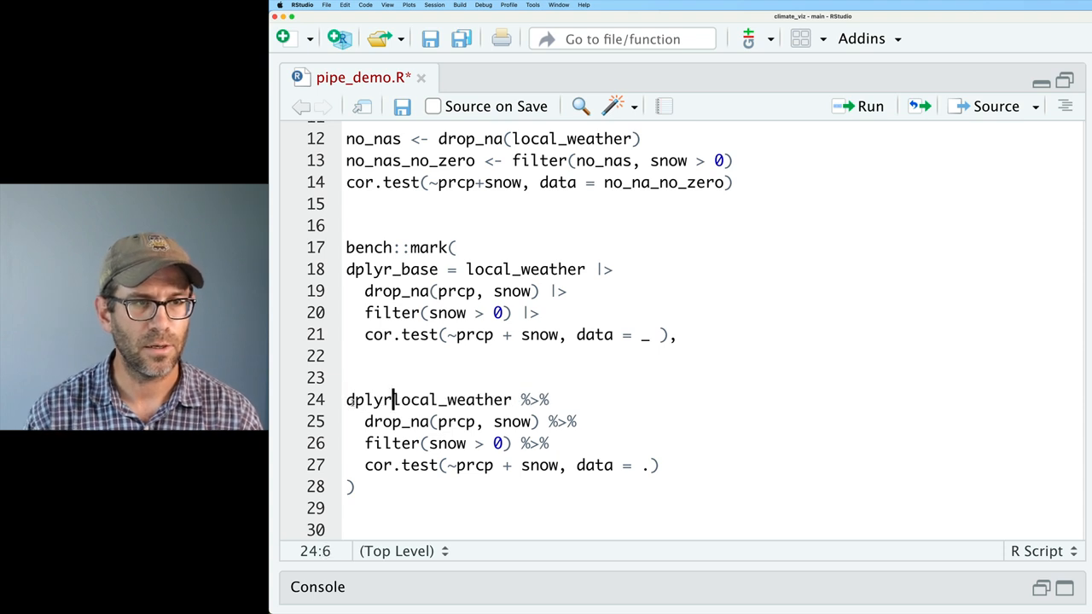
{"action": "type", "text": "_magrittr ="}
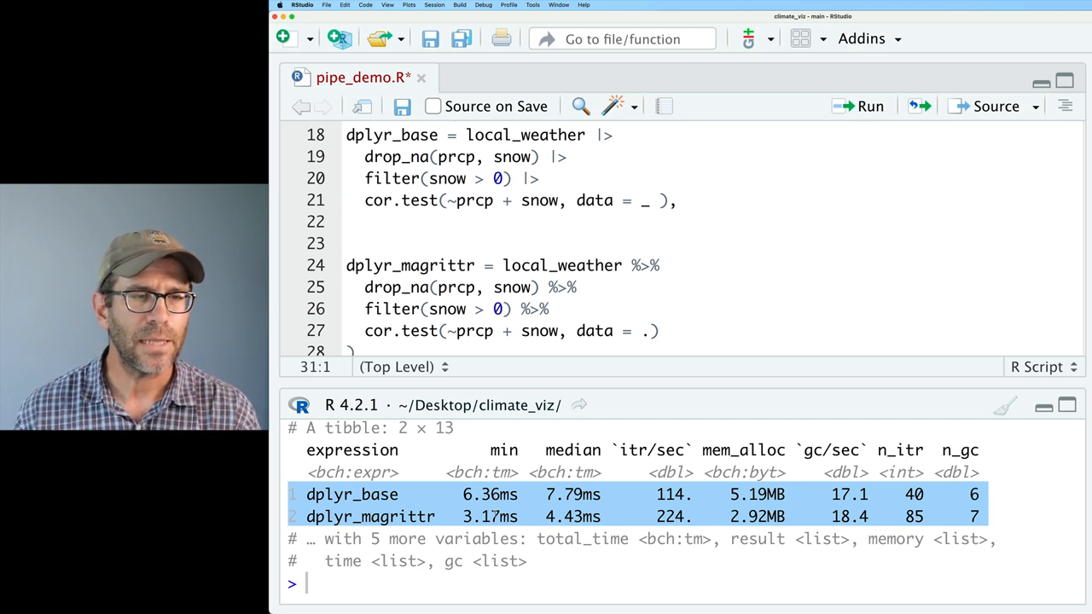
Highlight the magrittr benchmark timings, including the 3.17ms minimum, in the console output.
{"action": "double_click", "coordinate": [370, 517]}
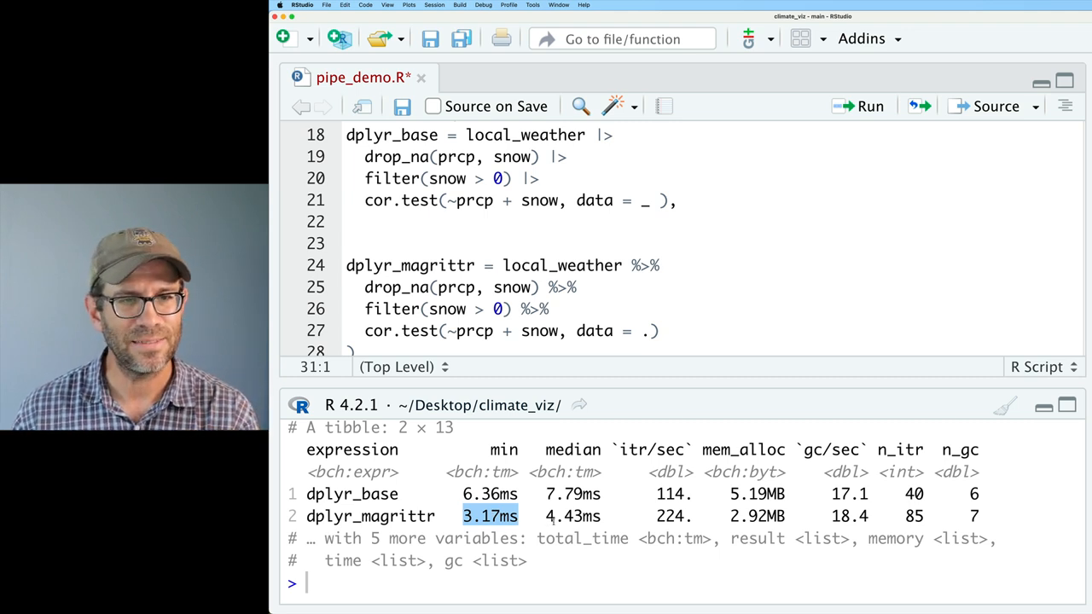
{"action": "double_click", "coordinate": [670, 517]}
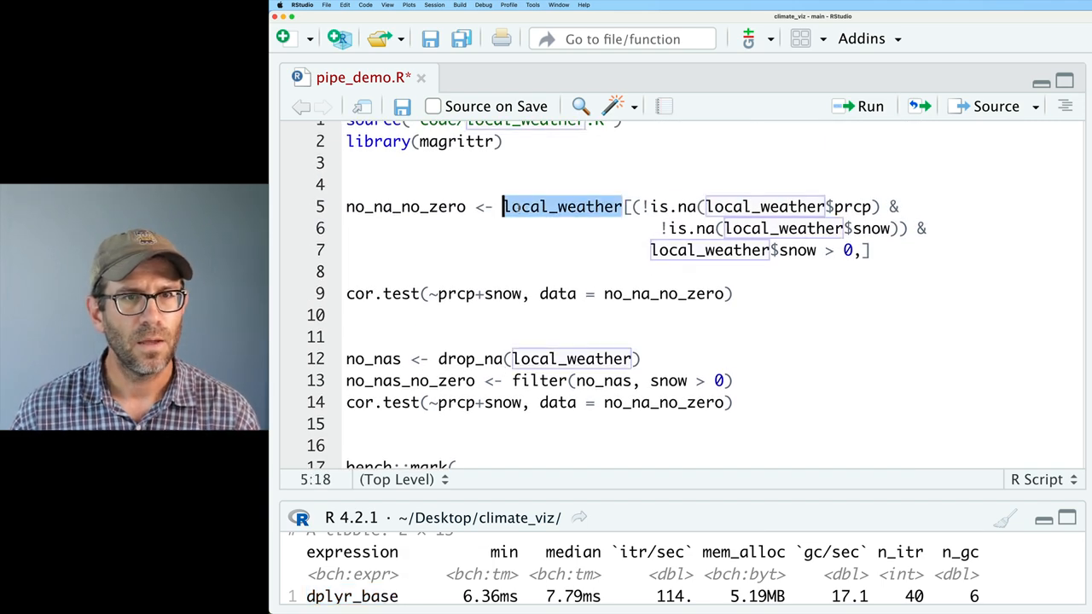
Add a base_base entry using the copied base-R subsetting of local_weather.
{"action": "left_click_drag", "start_coordinate": [626, 206], "coordinate": [347, 315]}
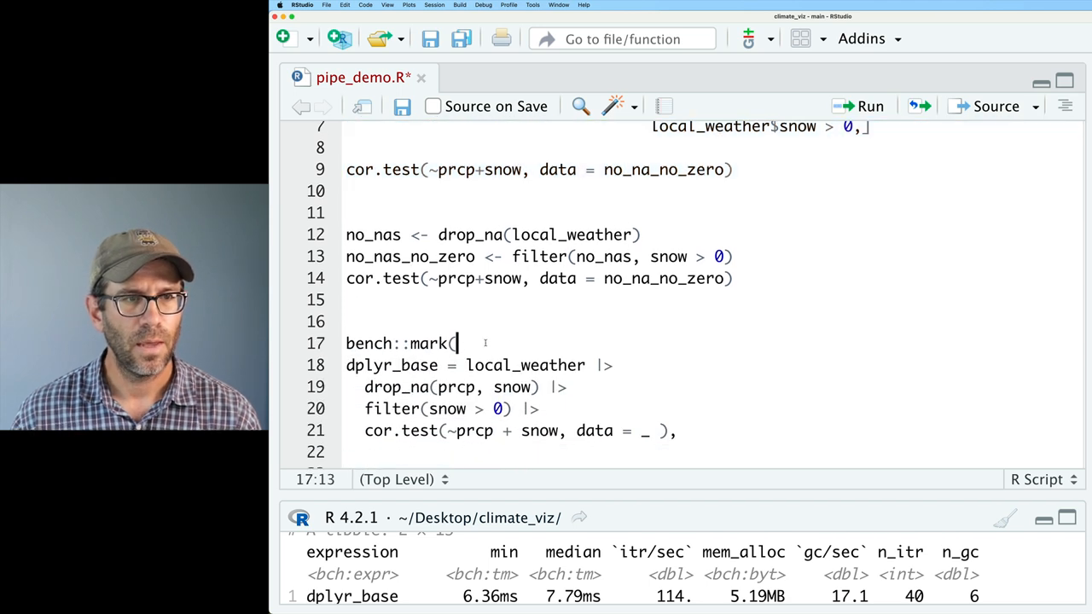
{"action": "type", "text": "base_base = cor.test(~prcp+snow, data = local_weather[(!is.na(local_weather$prcp"}
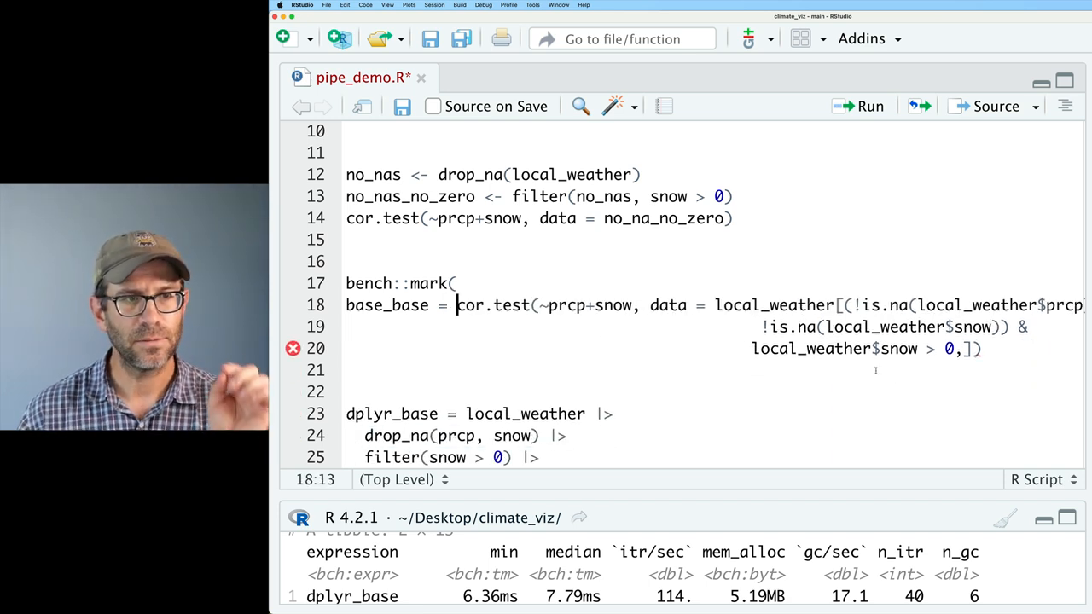
{"action": "left_click", "coordinate": [981, 348]}
{"action": "type", "text": ","}
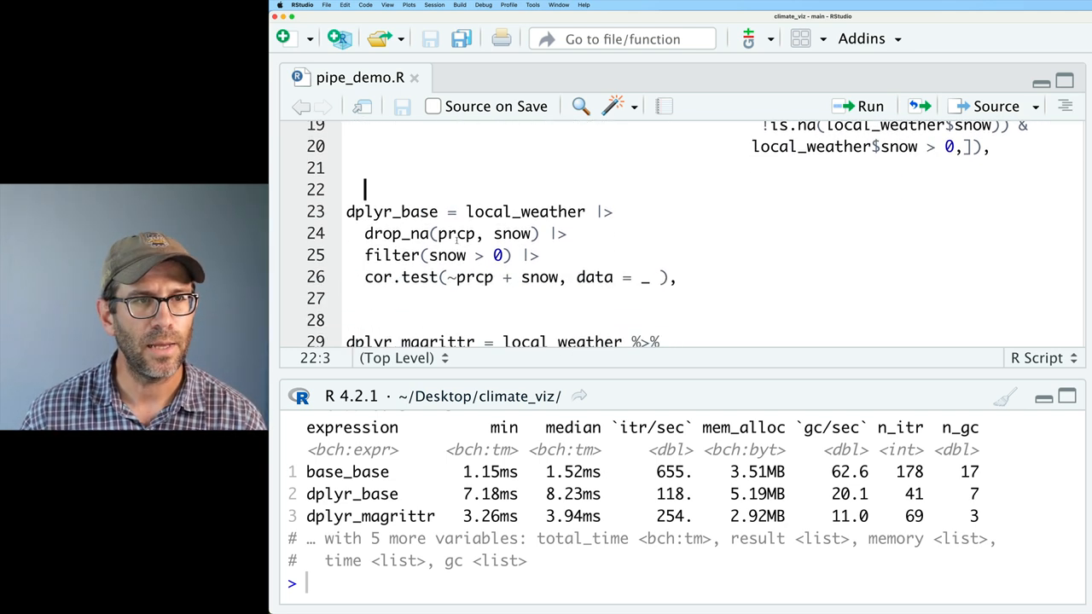
Replace drop_na with subset(!is.na(prcp) & !is.na(snow)) in the copied chain.
{"action": "left_click_drag", "start_coordinate": [347, 212], "coordinate": [678, 277]}
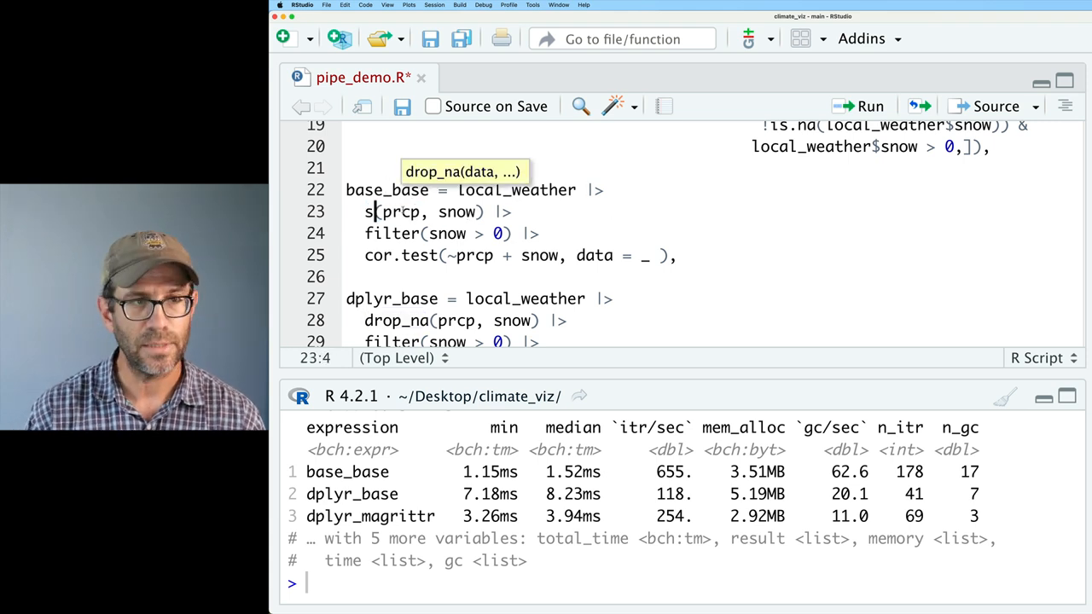
{"action": "type", "text": "ubset"}
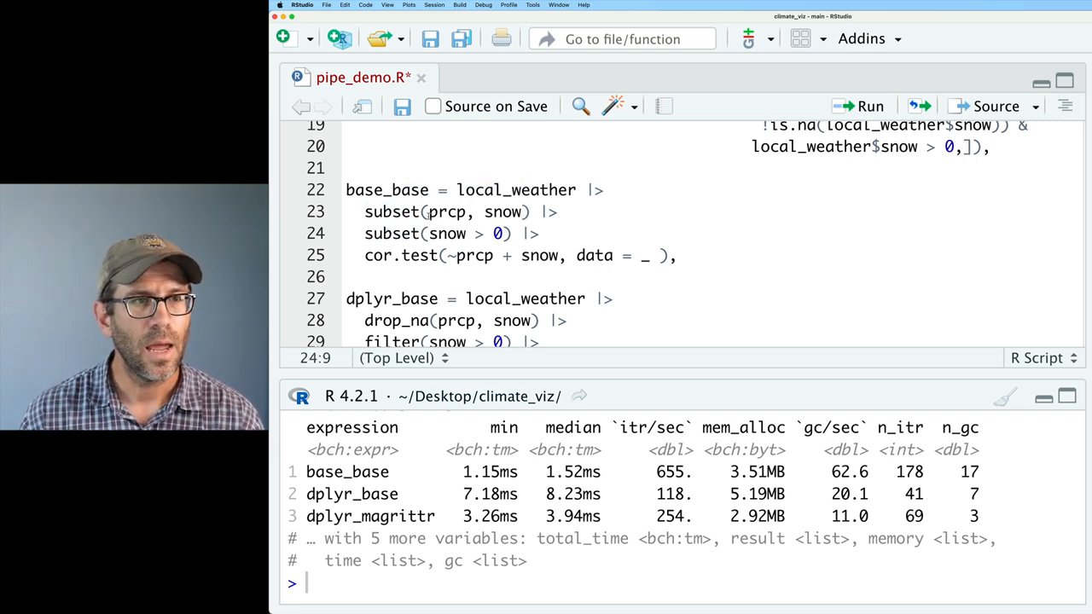
{"action": "type", "text": "!is.na("}
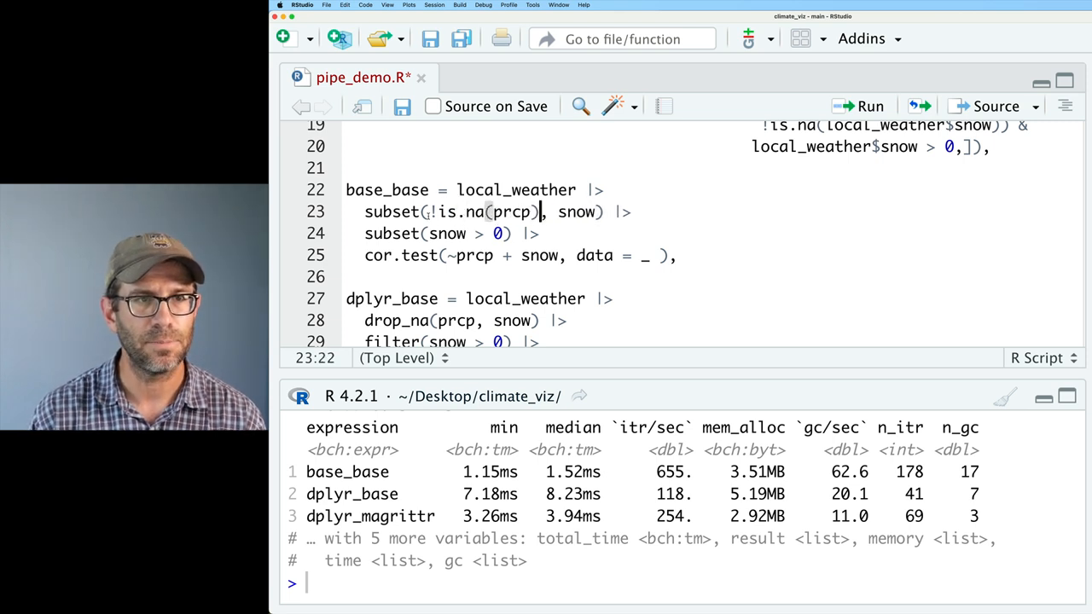
{"action": "type", "text": "&"}
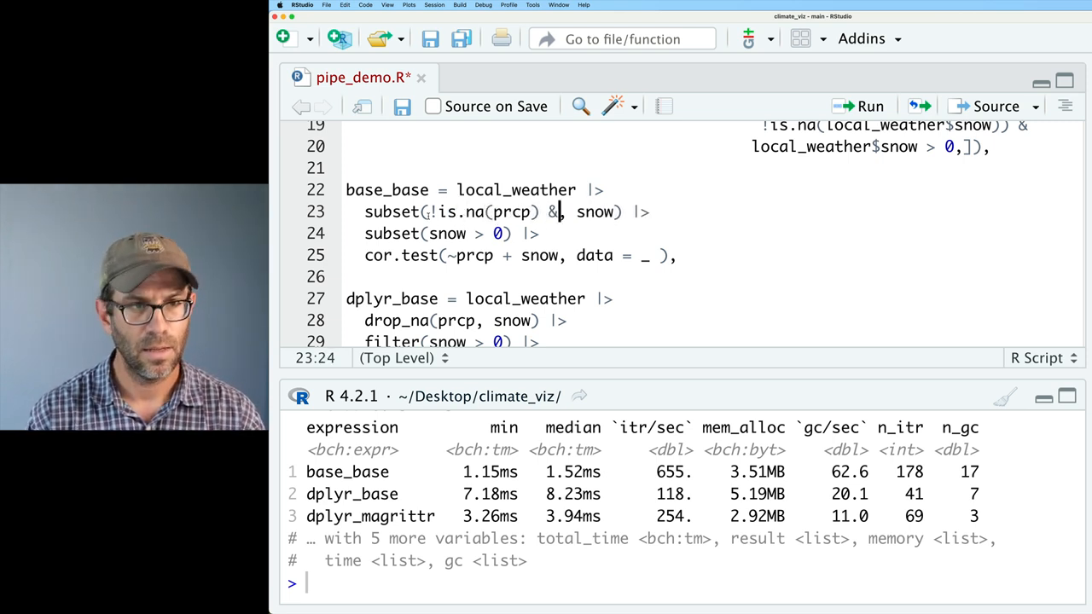
{"action": "type", "text": "!is.na("}
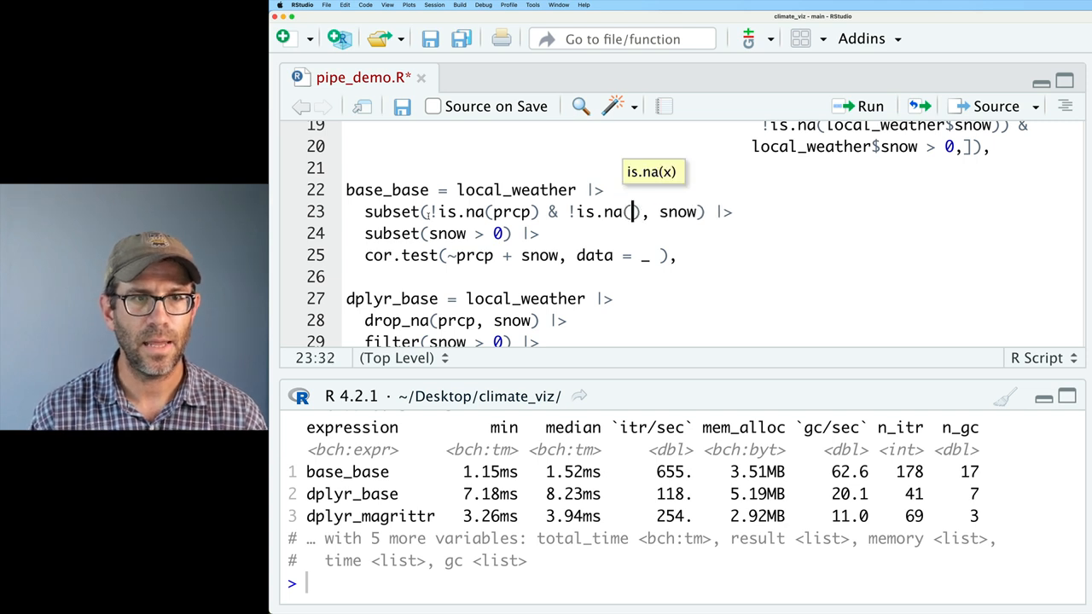
{"action": "type", "text": "snow"}
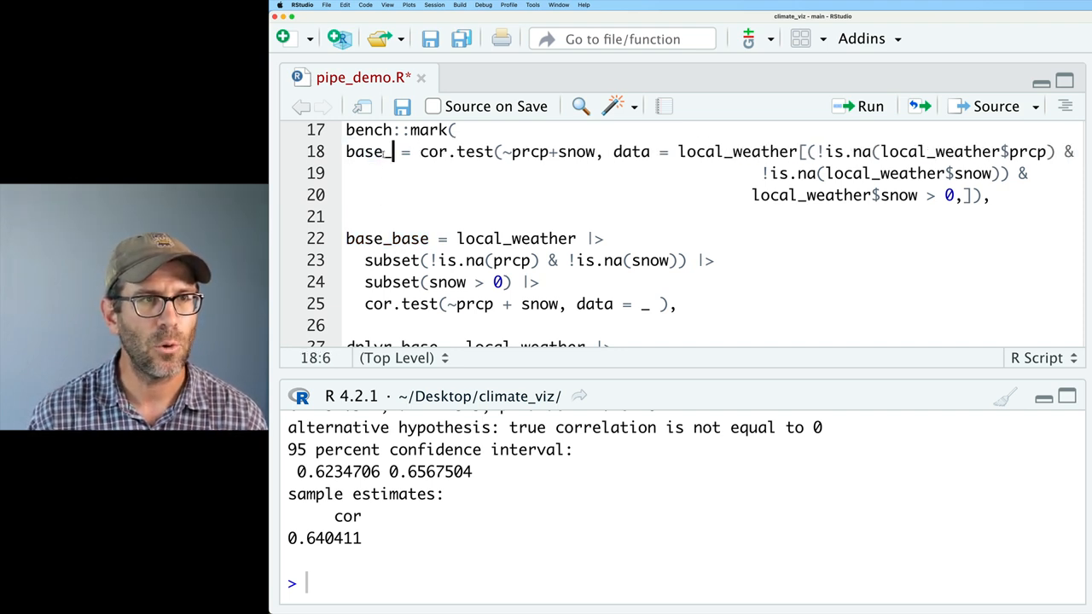
Rename the first benchmark expression to base_nopipe.
{"action": "type", "text": "nopipe"}
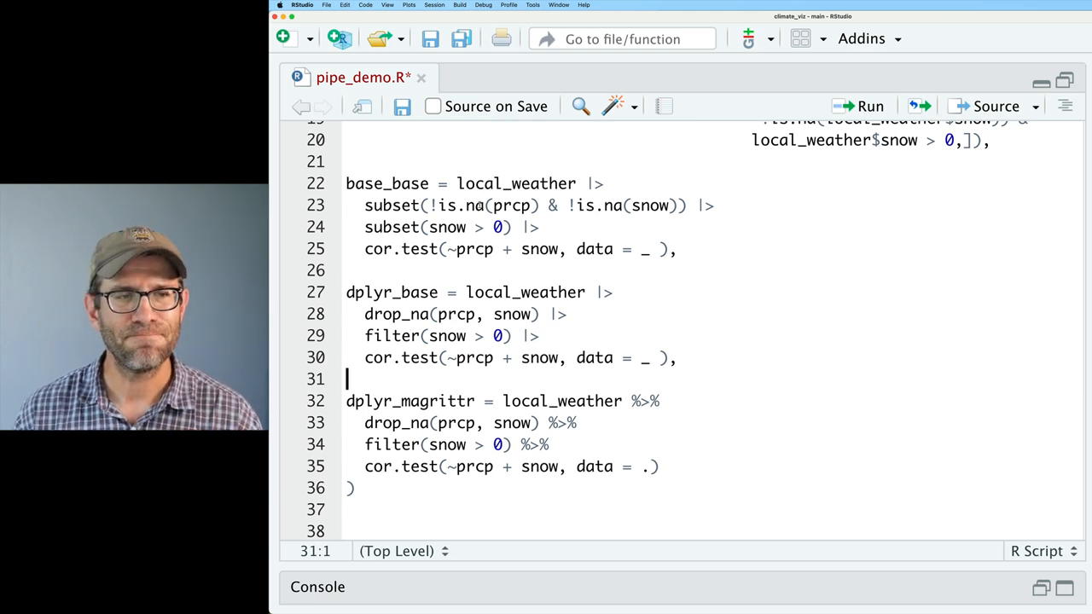
Rename the copied block to base_magrittr.
{"action": "double_click", "coordinate": [516, 183]}
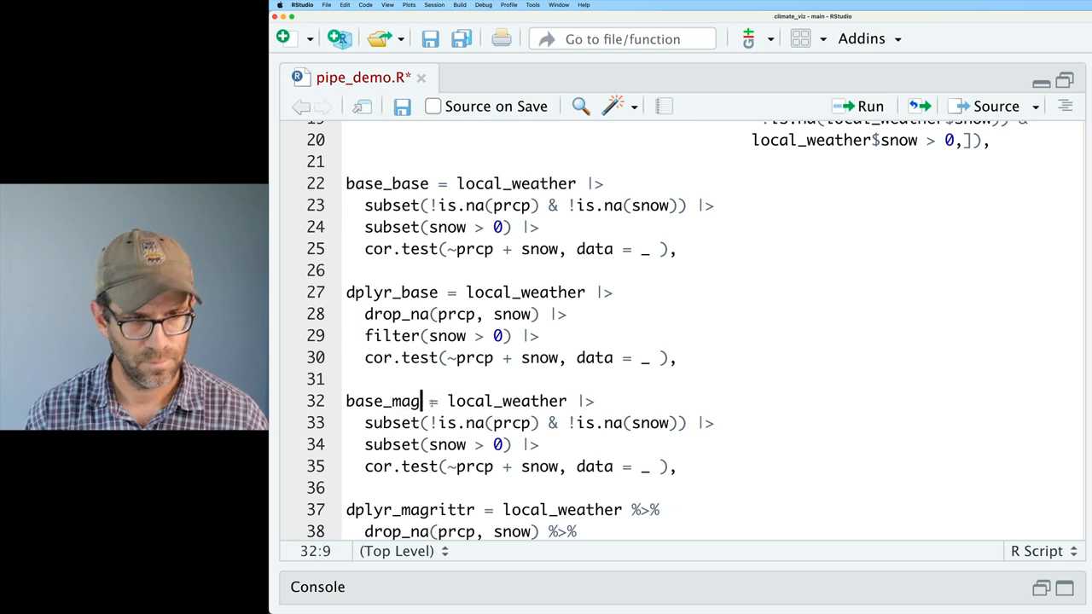
{"action": "type", "text": "rittr"}
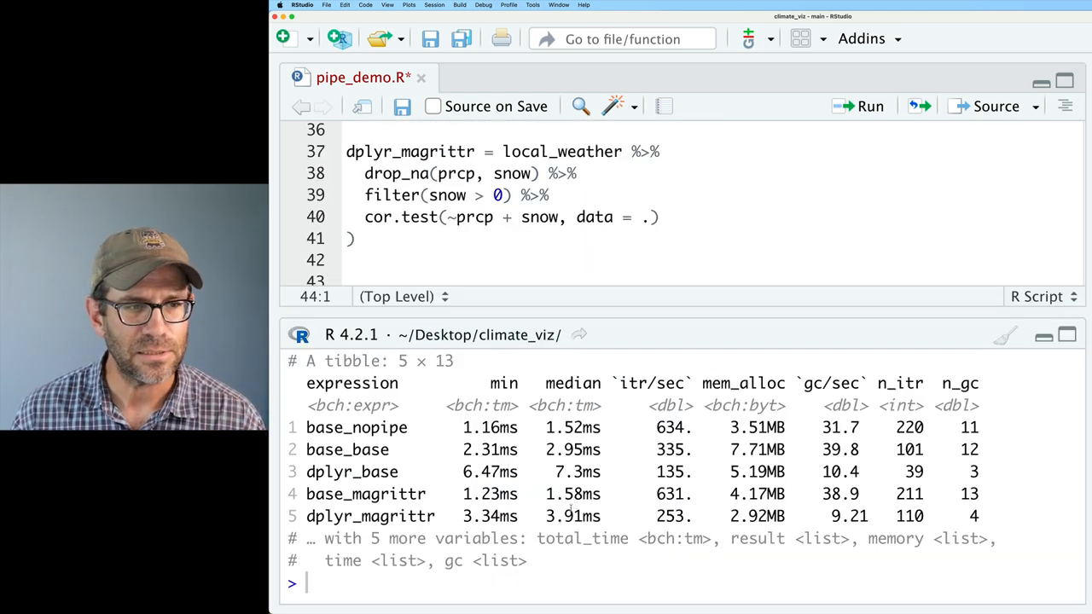
{"action": "left_click", "coordinate": [365, 494]}
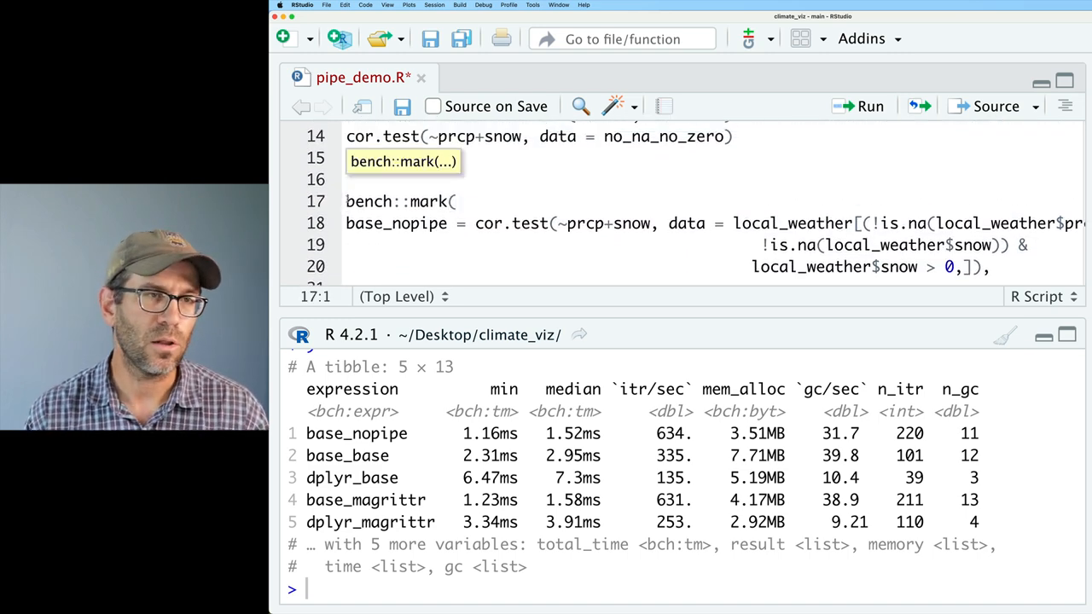
{"action": "type", "text": "bench_ma"}
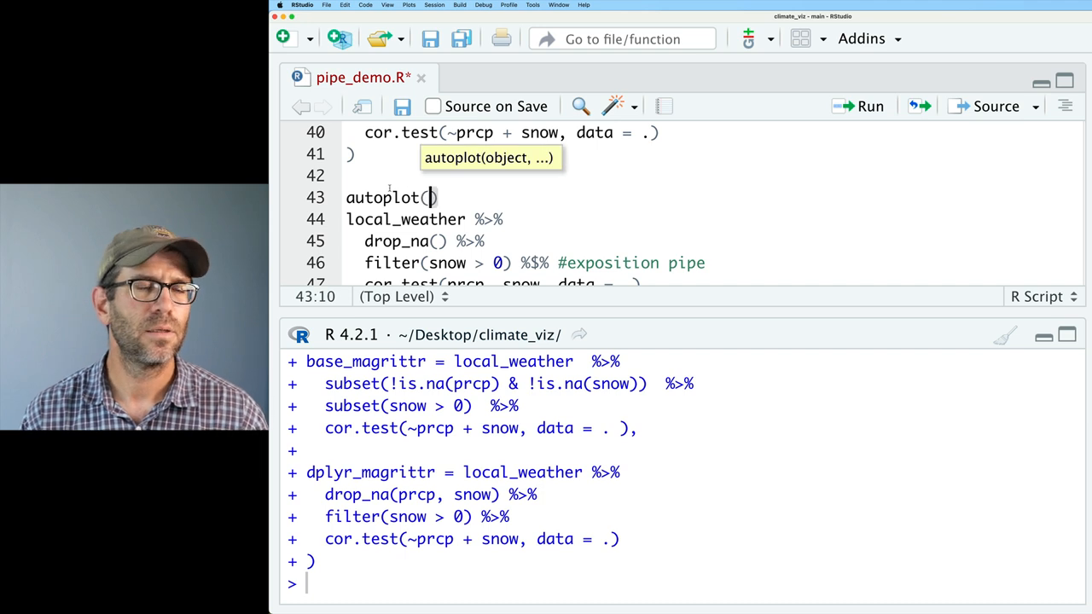
Assign the benchmark to bench_mark_pipe and plot it with autoplot type = "jitter".
{"action": "type", "text": "bench_mark_pipe,"}
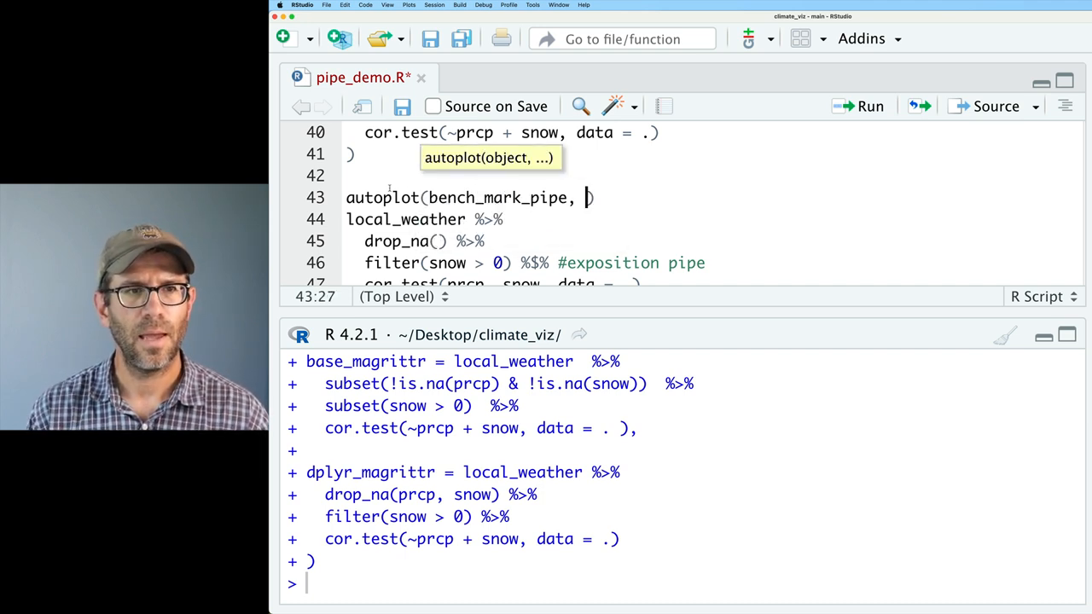
{"action": "type", "text": "type= \"ji\""}
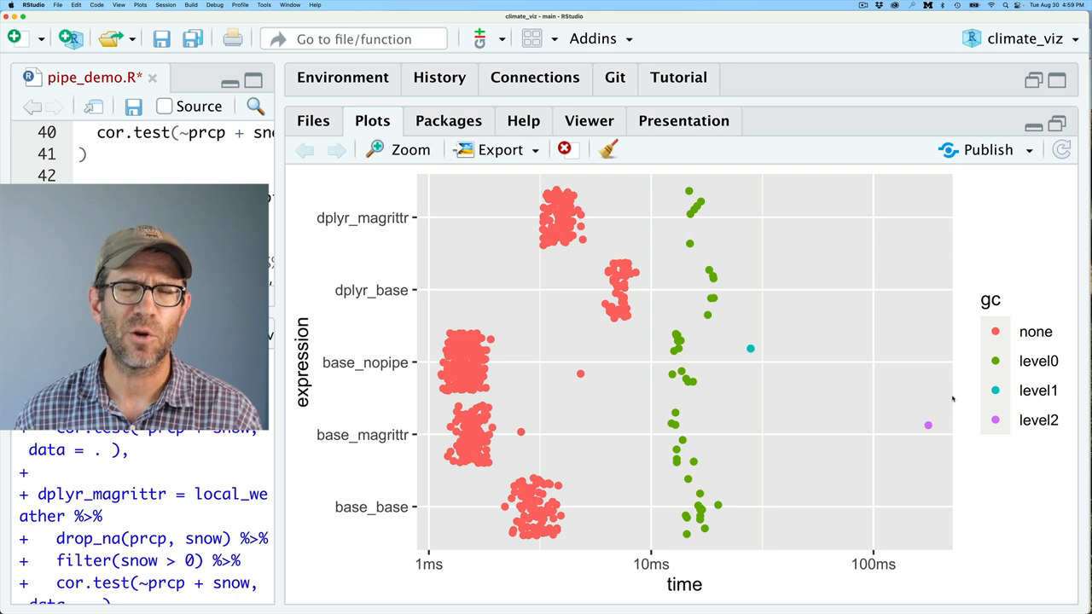
{"action": "mouse_move", "coordinate": [867, 412]}
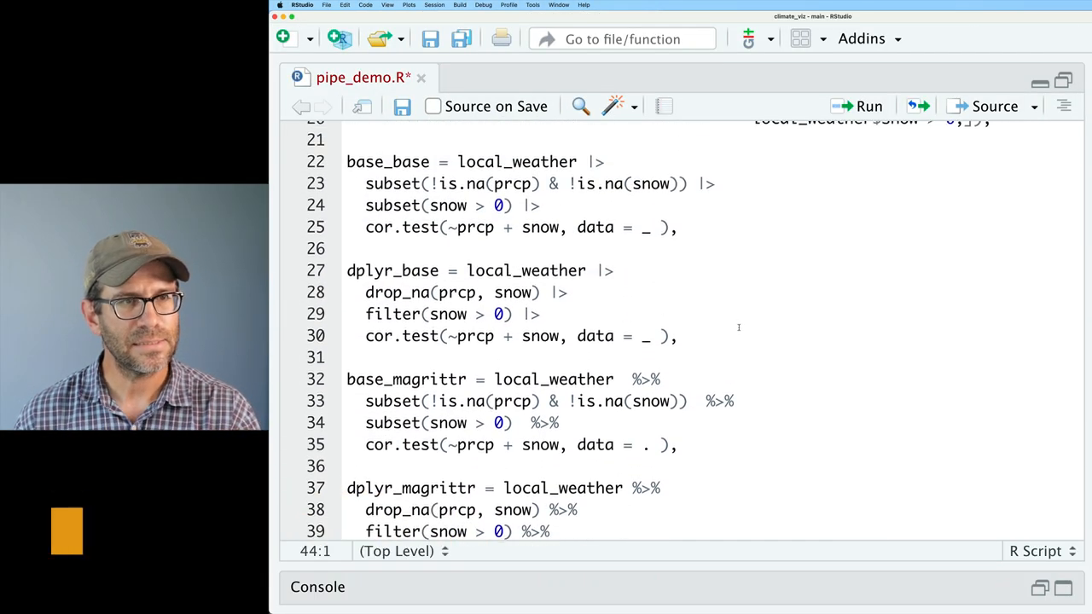
Name the copy base_magrittr_s and add '& snow > 0' to its first subset().
{"action": "scroll", "scroll_direction": "down", "scroll_amount": 3}
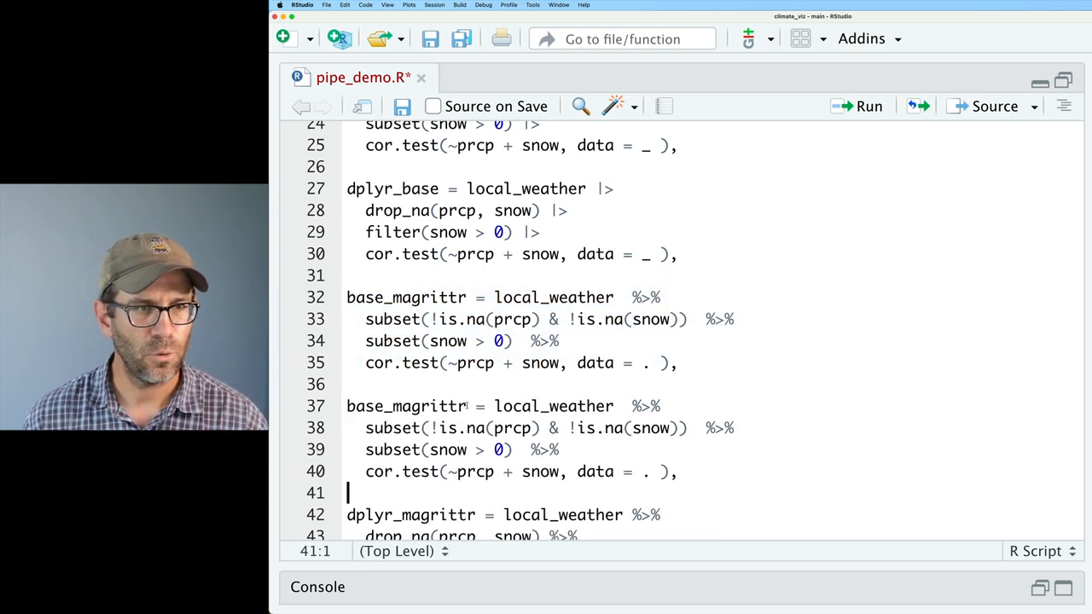
{"action": "type", "text": "_s"}
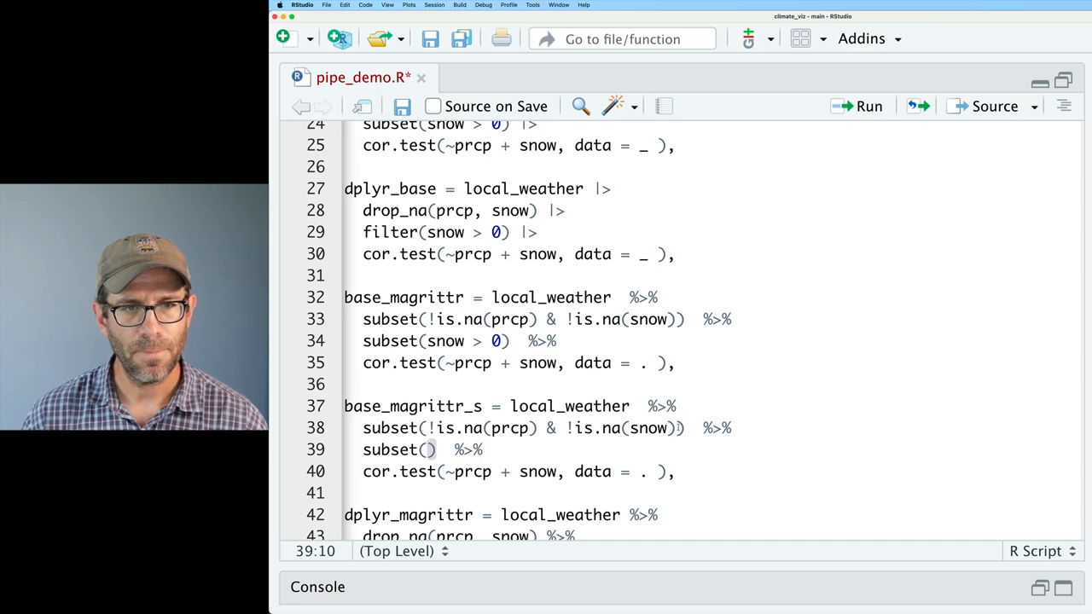
{"action": "type", "text": "& snow > 0"}
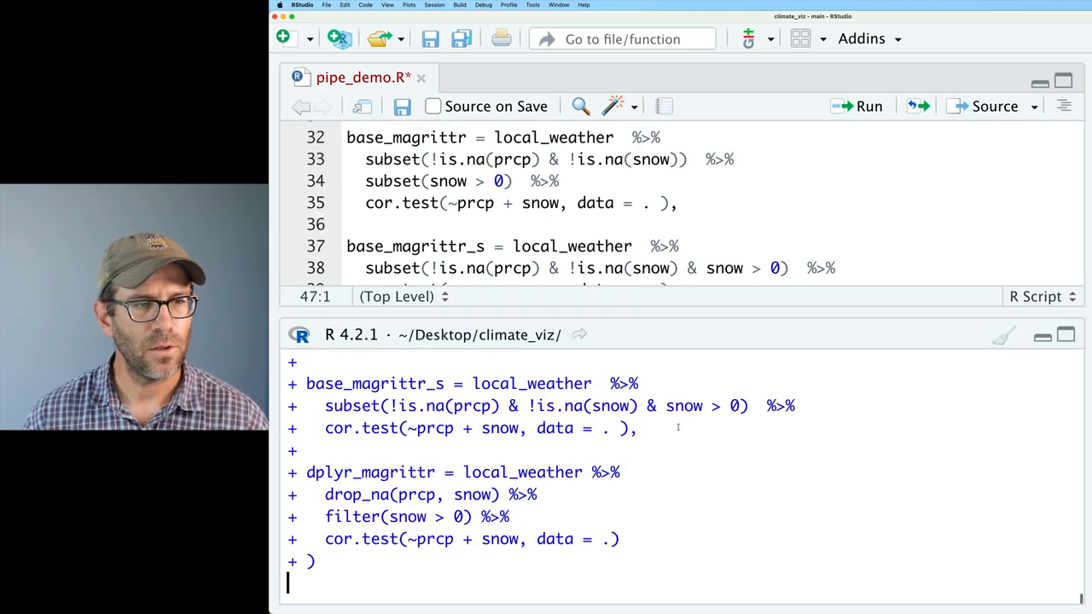
Paste a duplicate of the base_nopipe entry into bench::mark.
{"action": "type", "text": "bench_mark_pipe <- bench::mark("}
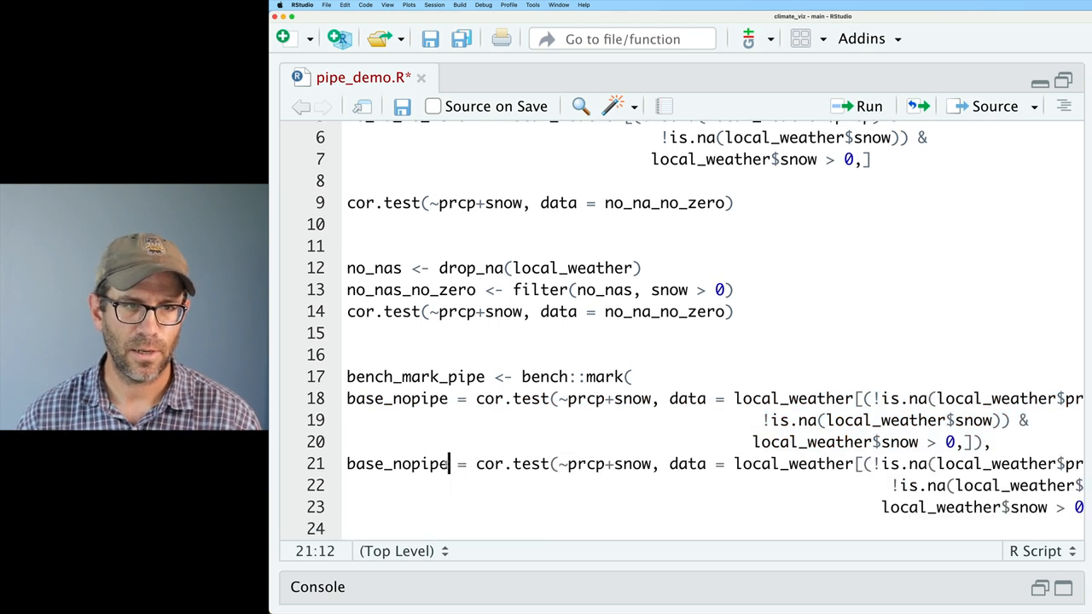
Rename the copy base_nopipe_s and switch its indexing to subset().
{"action": "type", "text": "_s"}
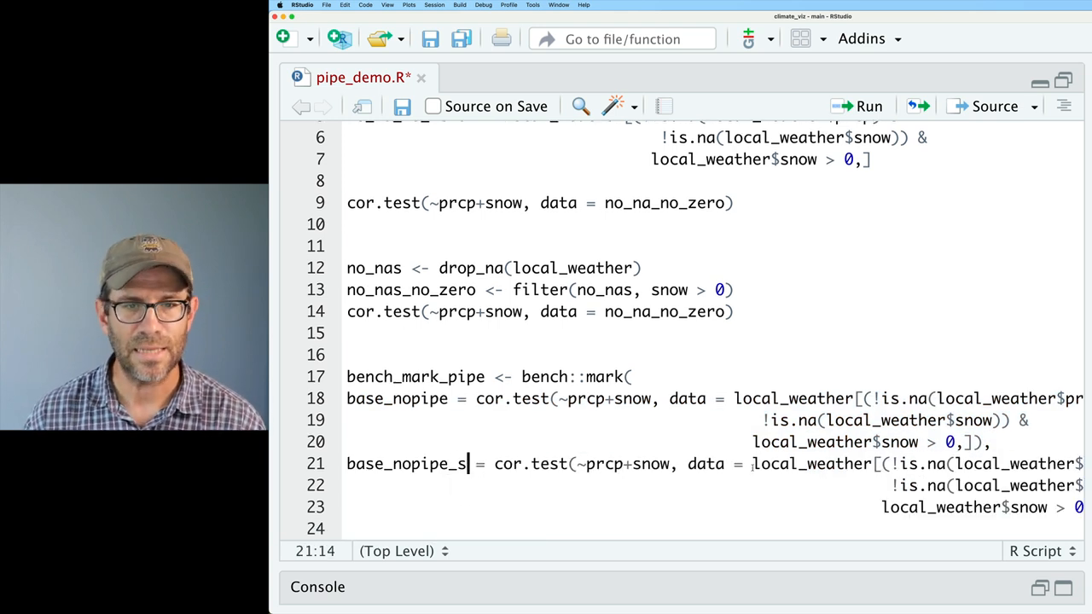
{"action": "type", "text": "subset("}
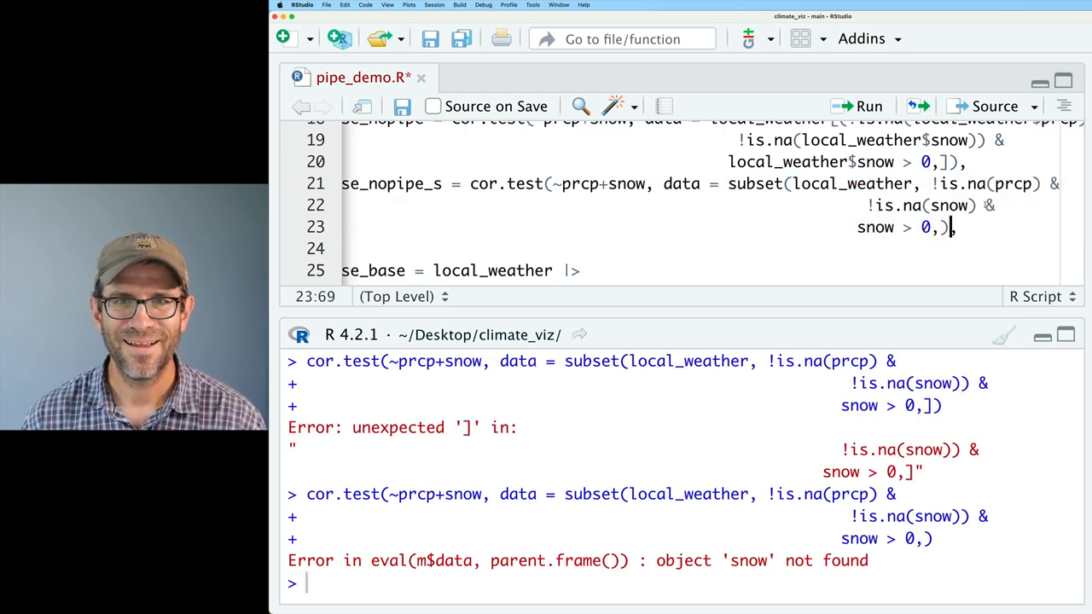
Remove the trailing comma in subset() and select the bench::mark block to rerun.
{"action": "key", "text": "Backspace"}
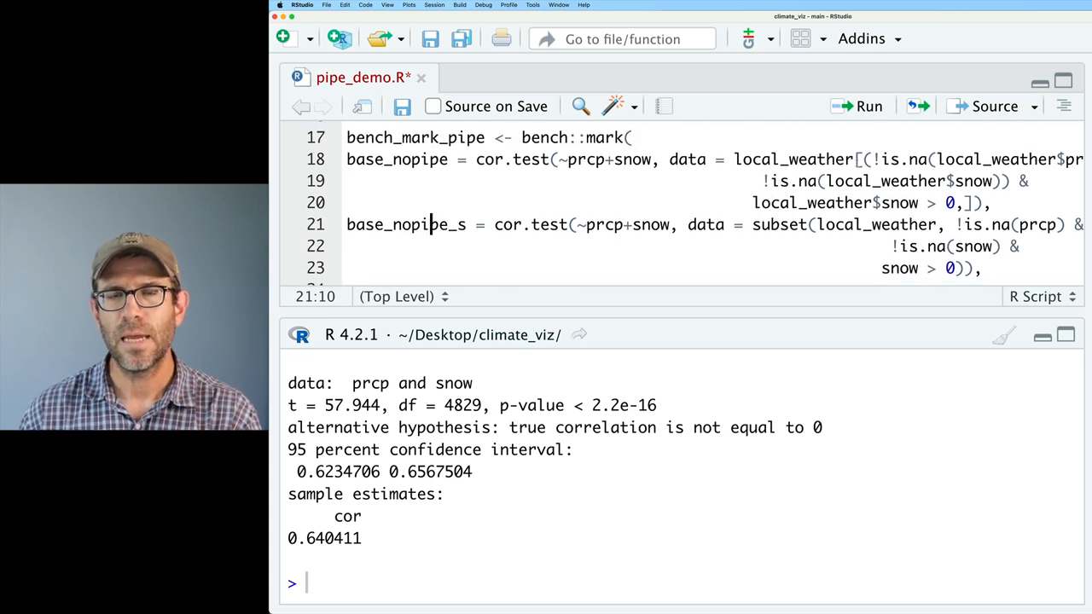
{"action": "left_click_drag", "start_coordinate": [866, 158], "coordinate": [995, 203]}
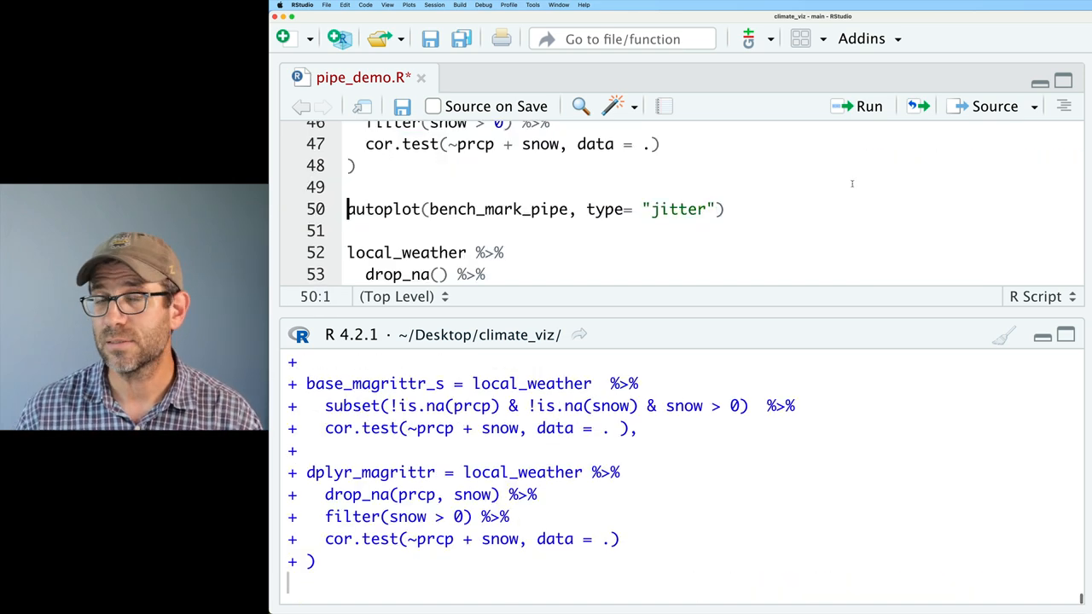
{"action": "left_click", "coordinate": [868, 106]}
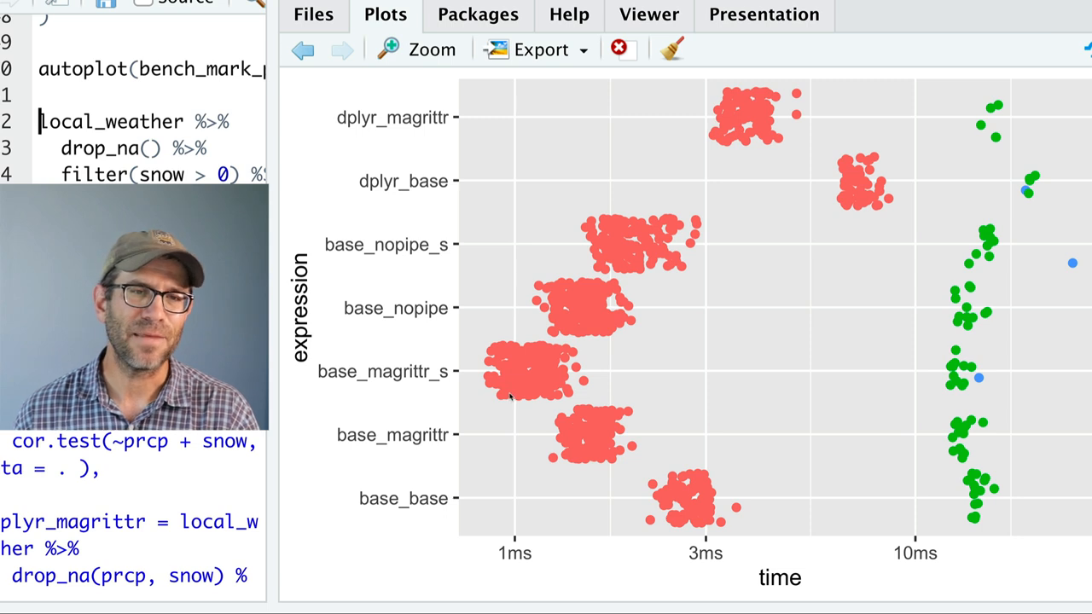
{"action": "mouse_move", "coordinate": [416, 385]}
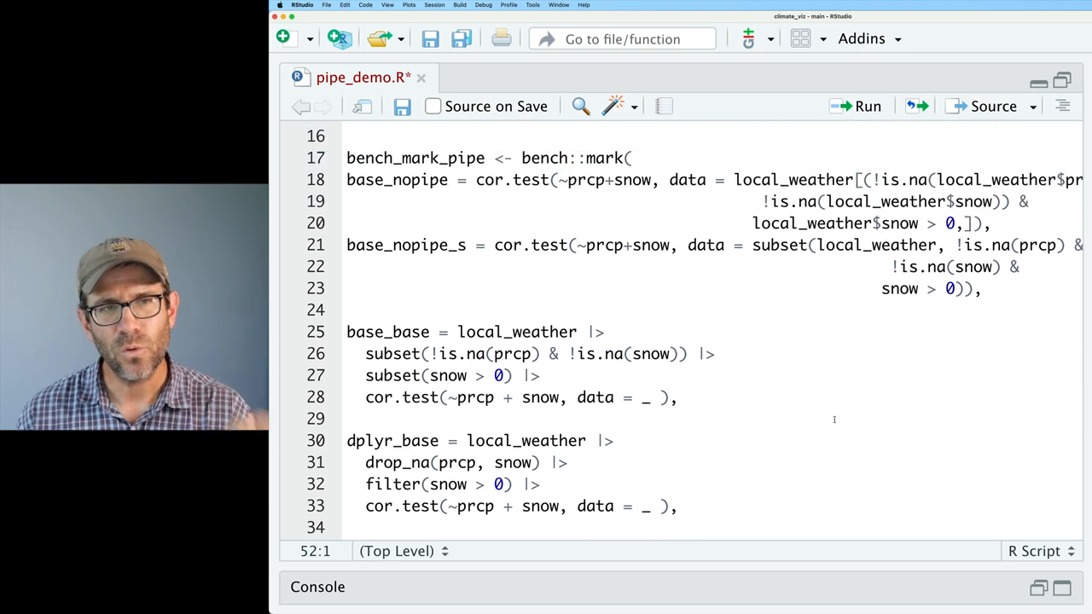
{"action": "scroll", "scroll_direction": "down", "scroll_amount": 3}
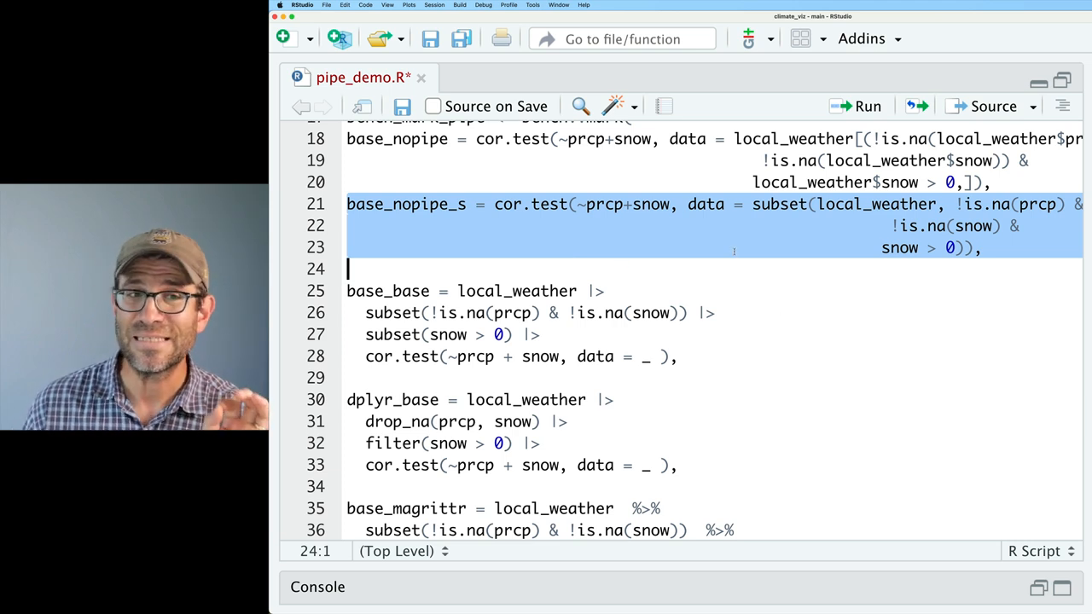
{"action": "scroll", "scroll_direction": "down", "scroll_amount": 3}
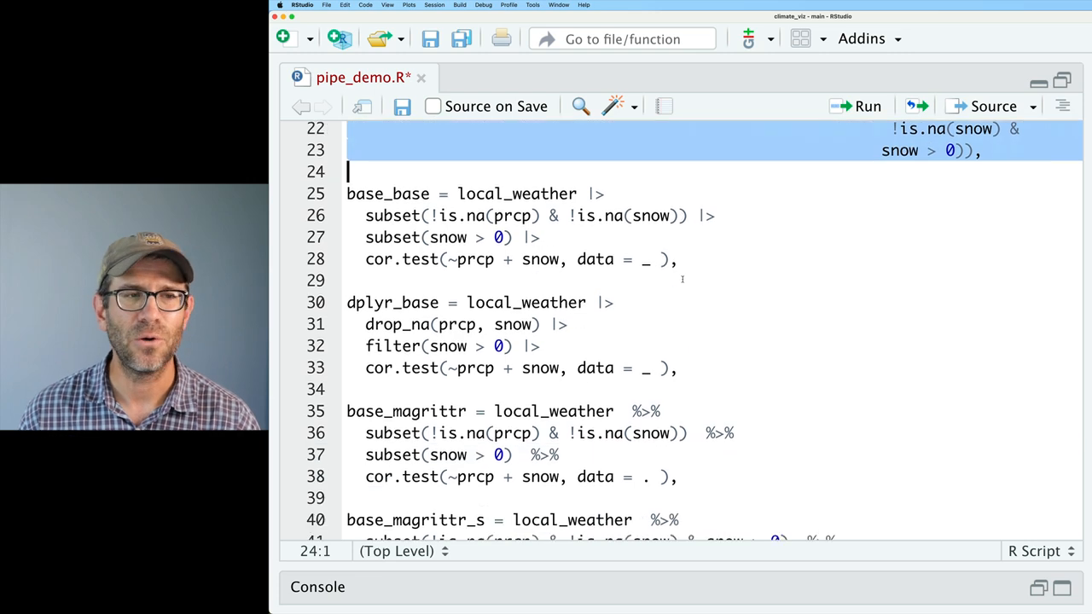